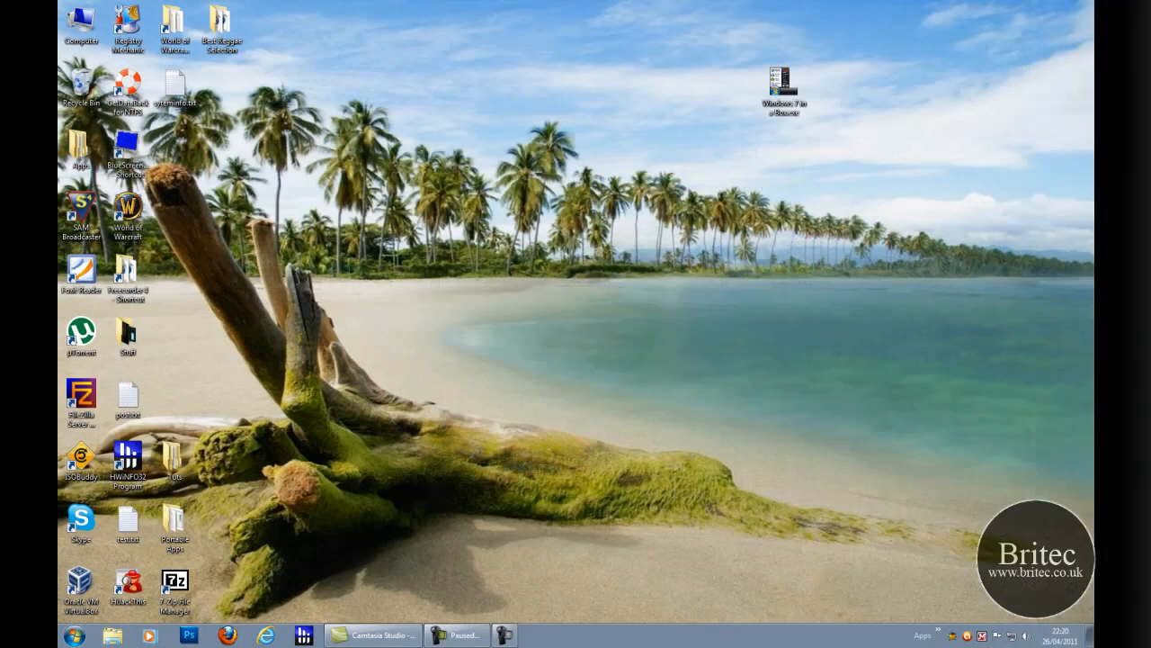
- Search the Start menu for msinfo32 to launch System Information
click(475, 630)
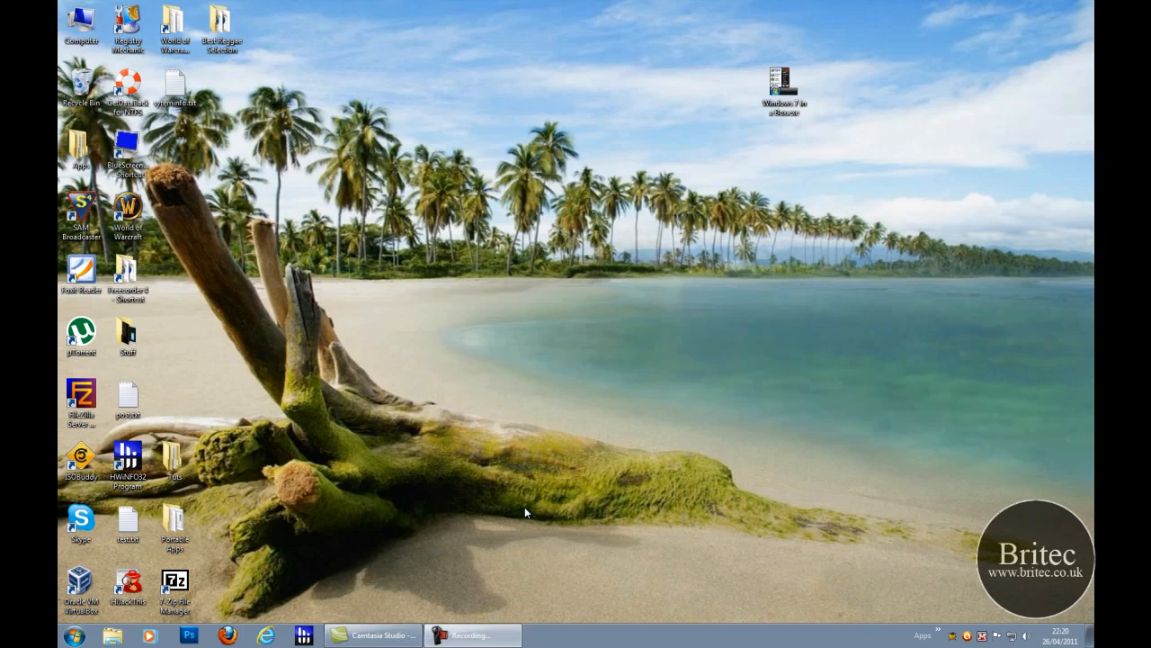
mouse_move(321, 394)
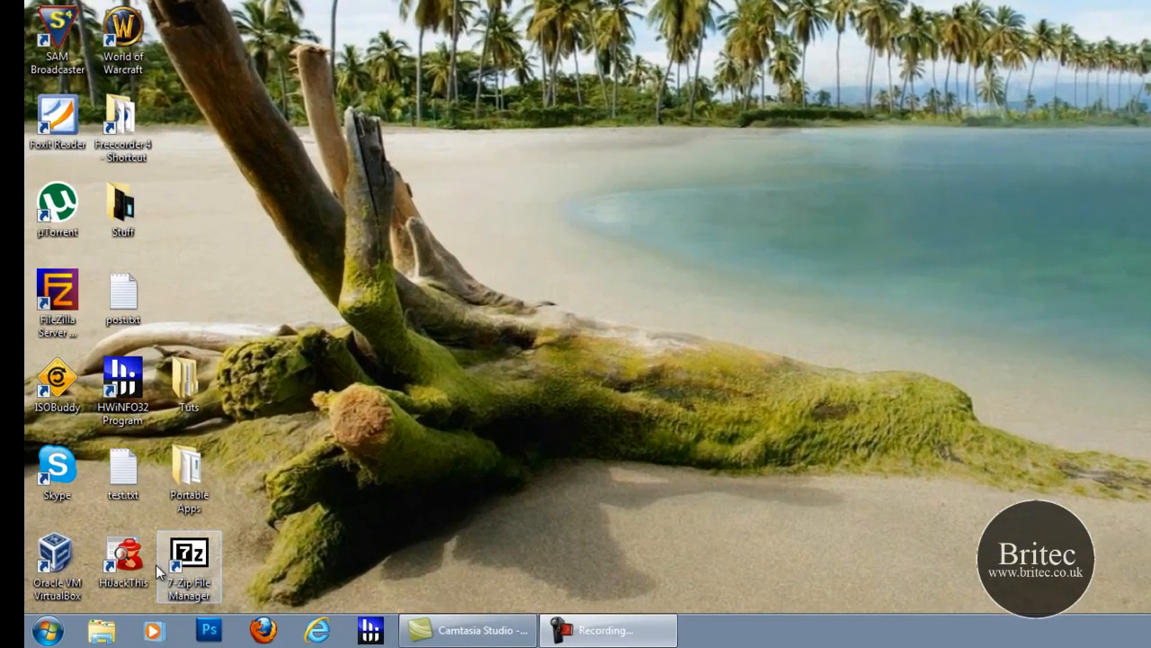
click(20, 619)
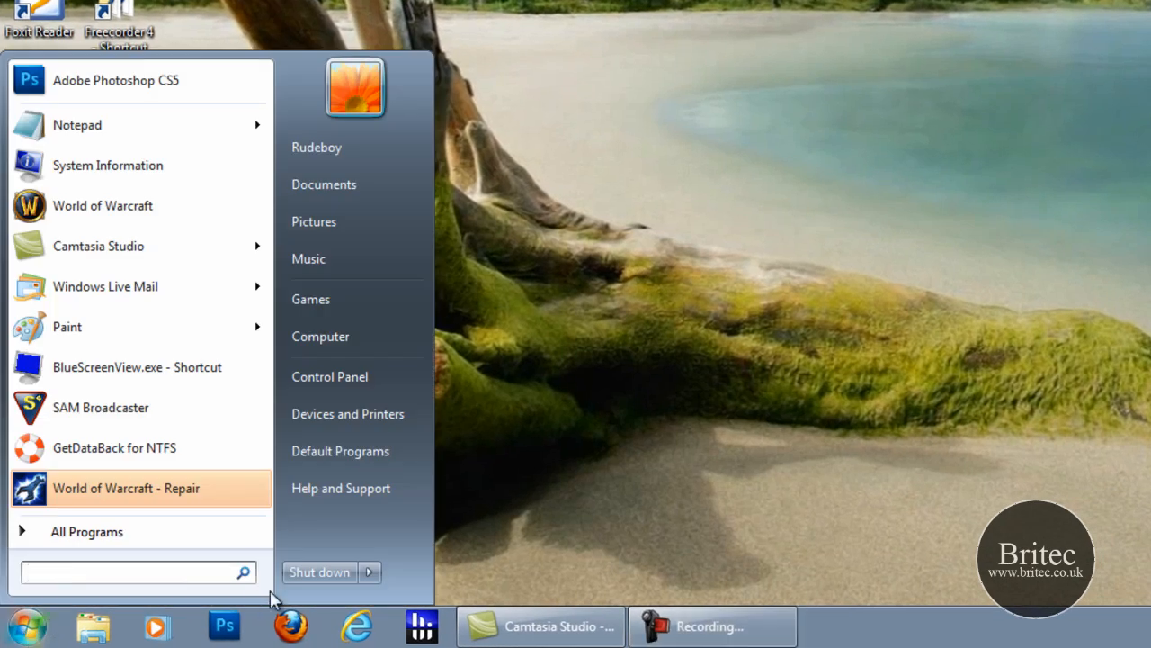
text(msin)
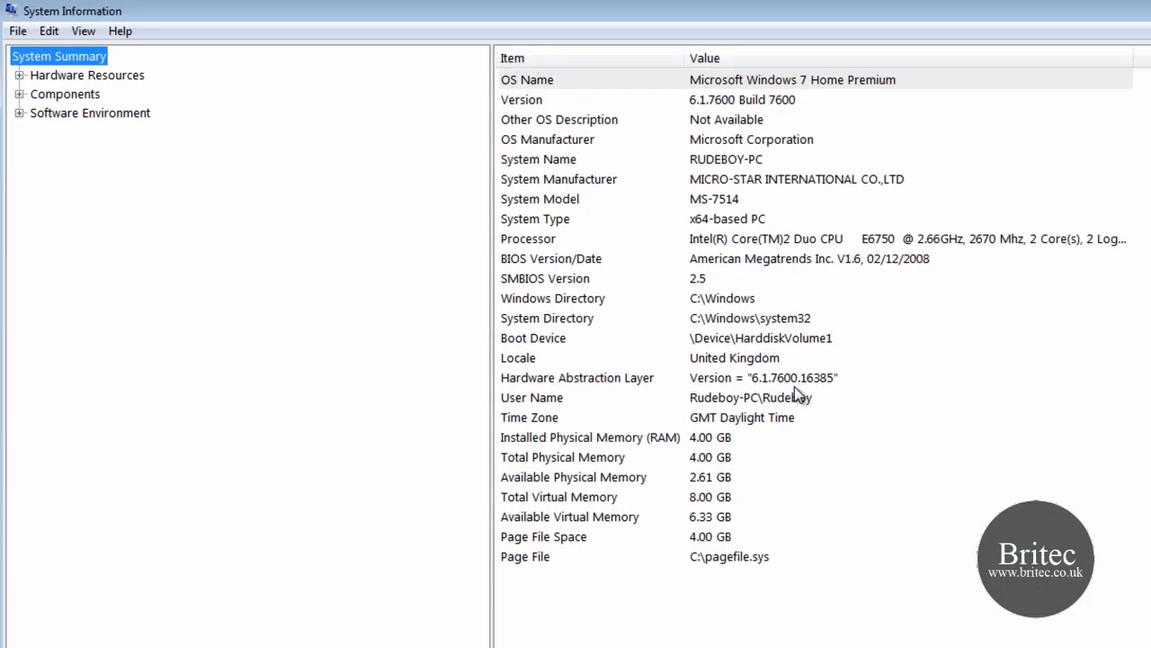
mouse_move(690, 267)
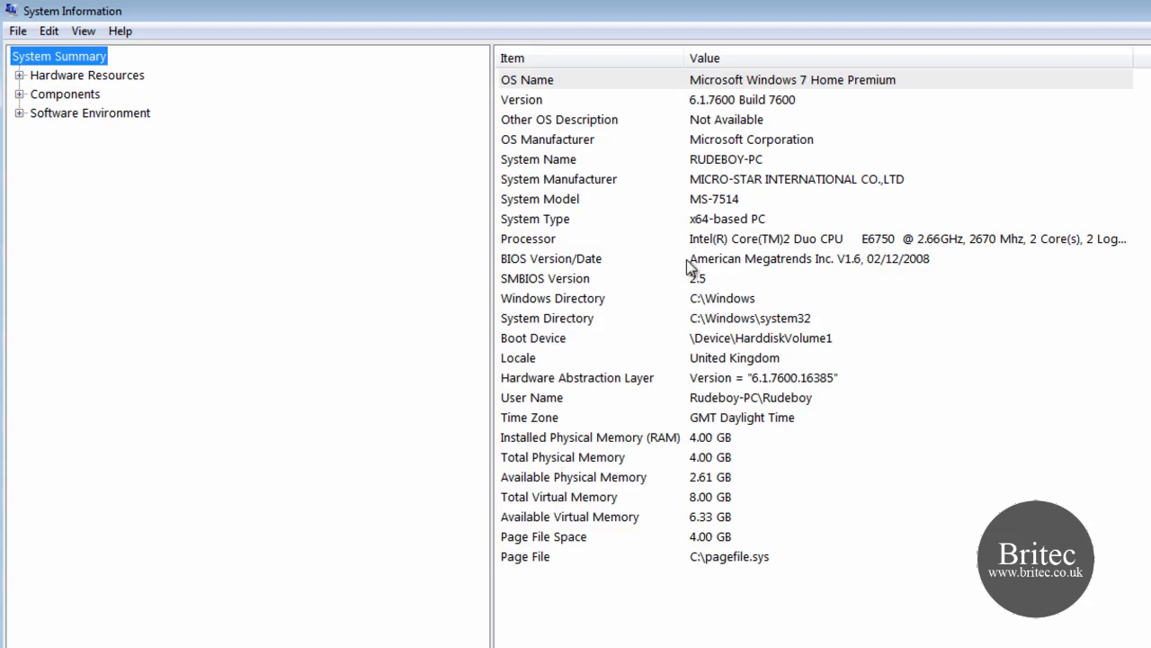
mouse_move(588, 287)
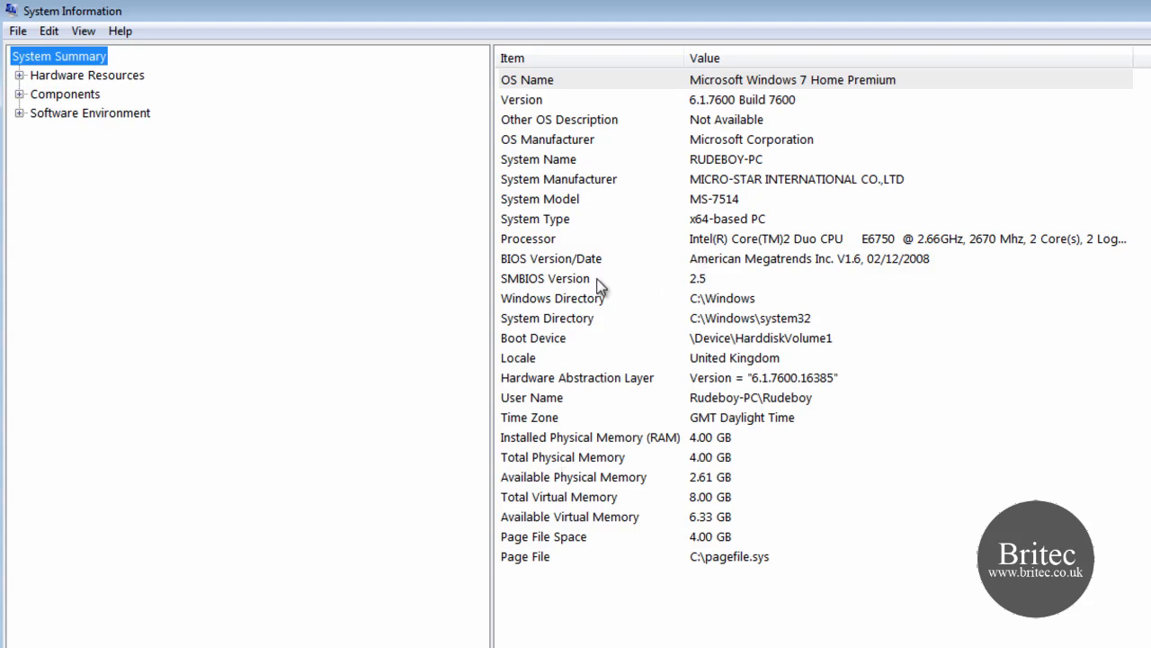
mouse_move(749, 188)
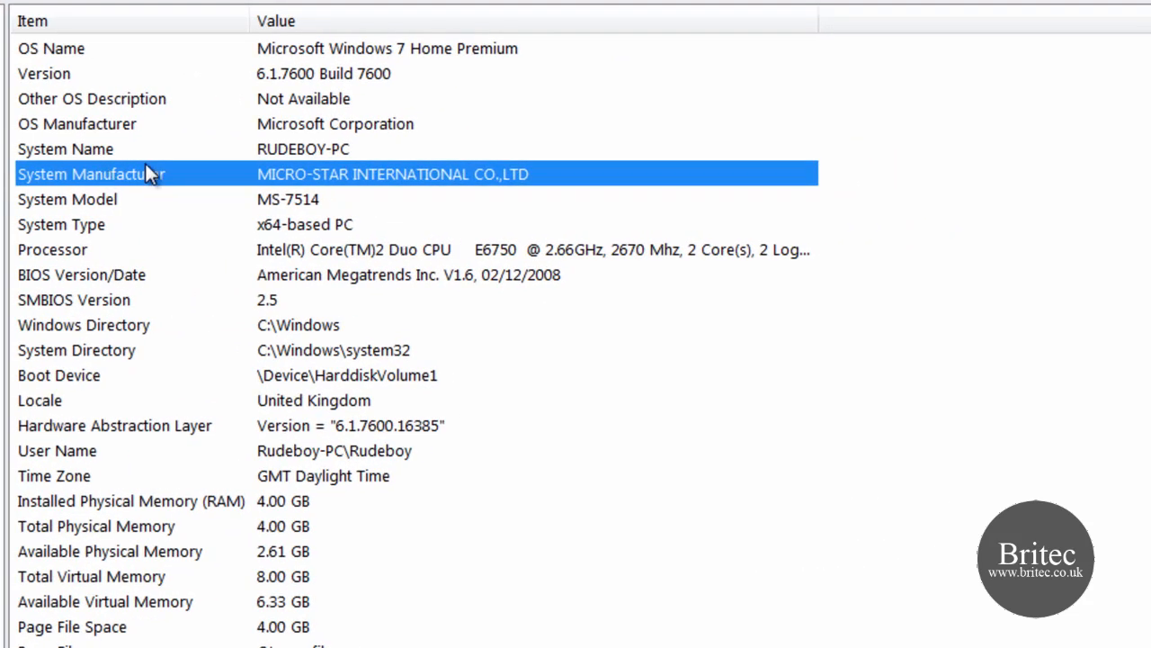
click(90, 199)
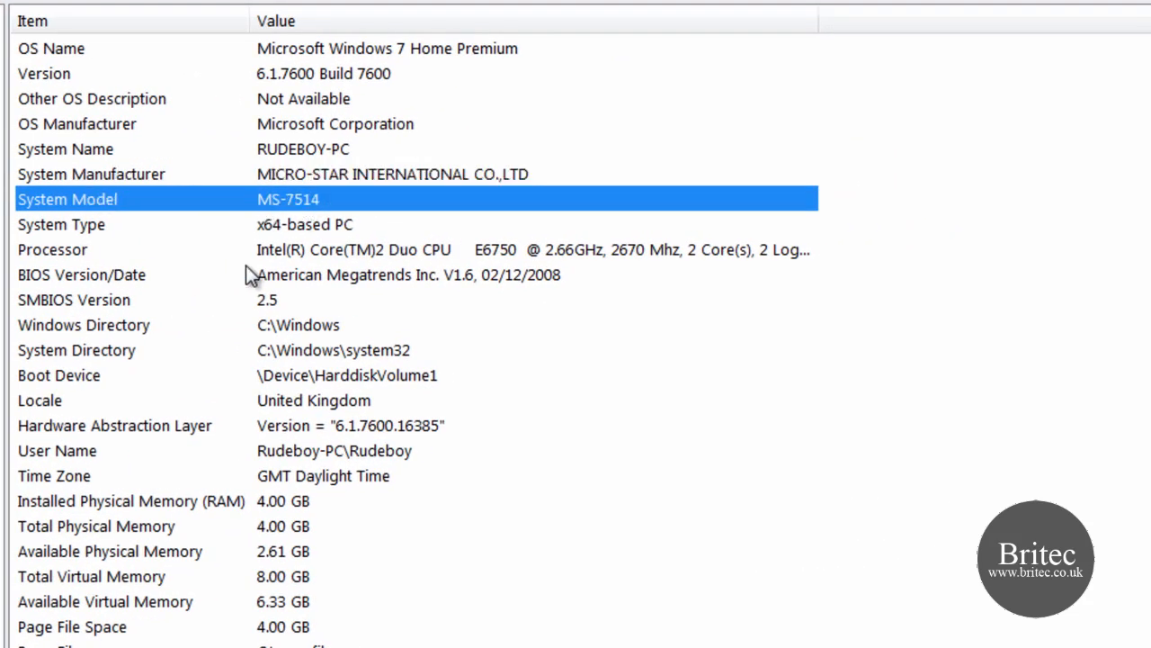
mouse_move(300, 215)
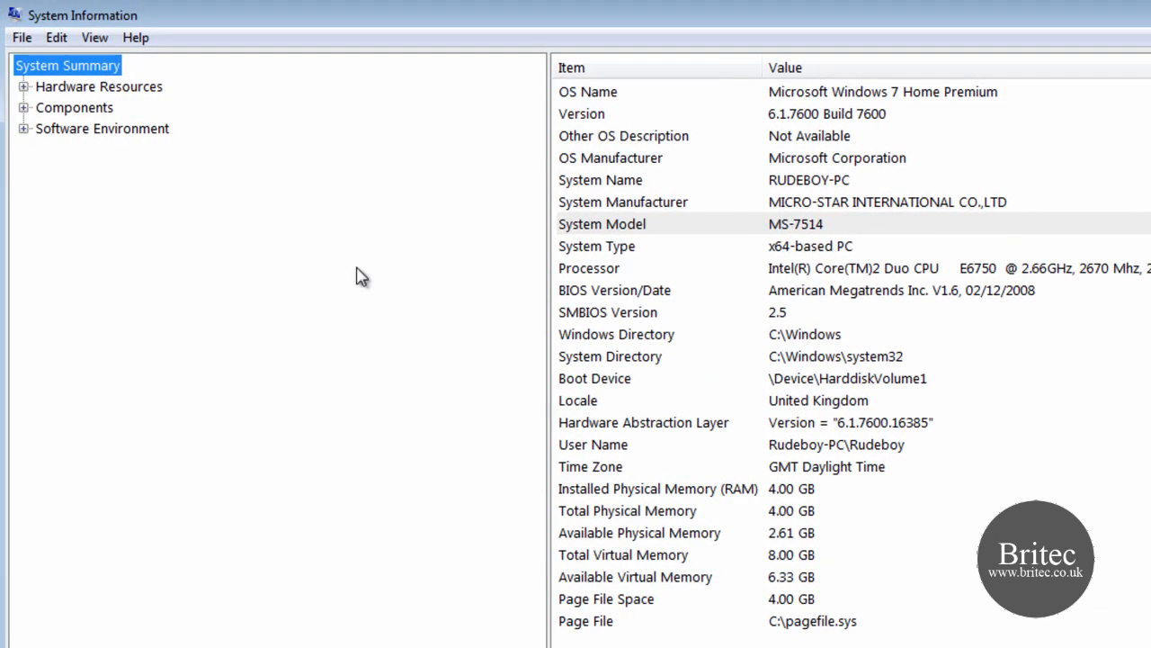
mouse_move(27, 101)
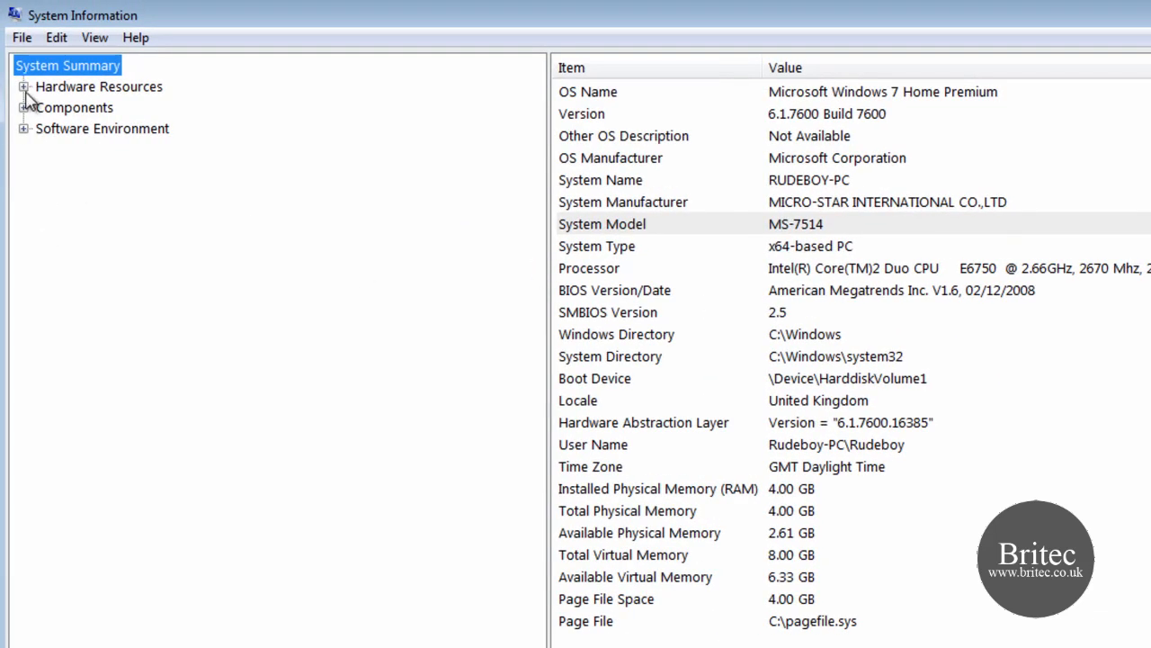
- Show Conflicts/Sharing under Hardware Resources and select the High Definition Audio Controller entry
click(25, 86)
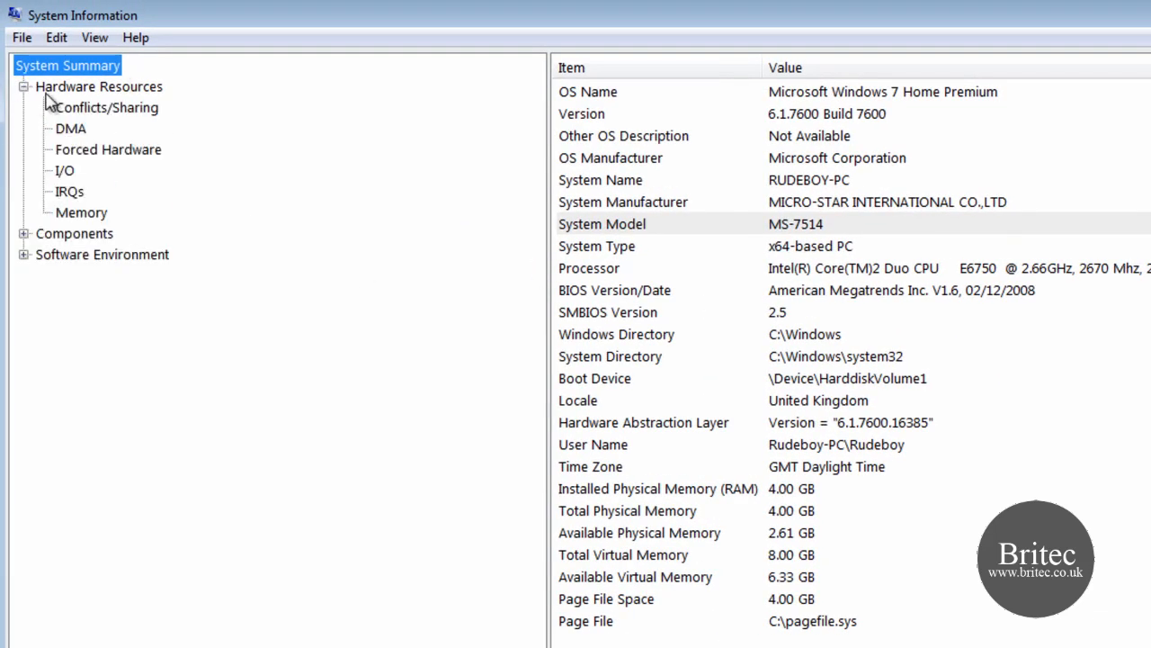
click(99, 86)
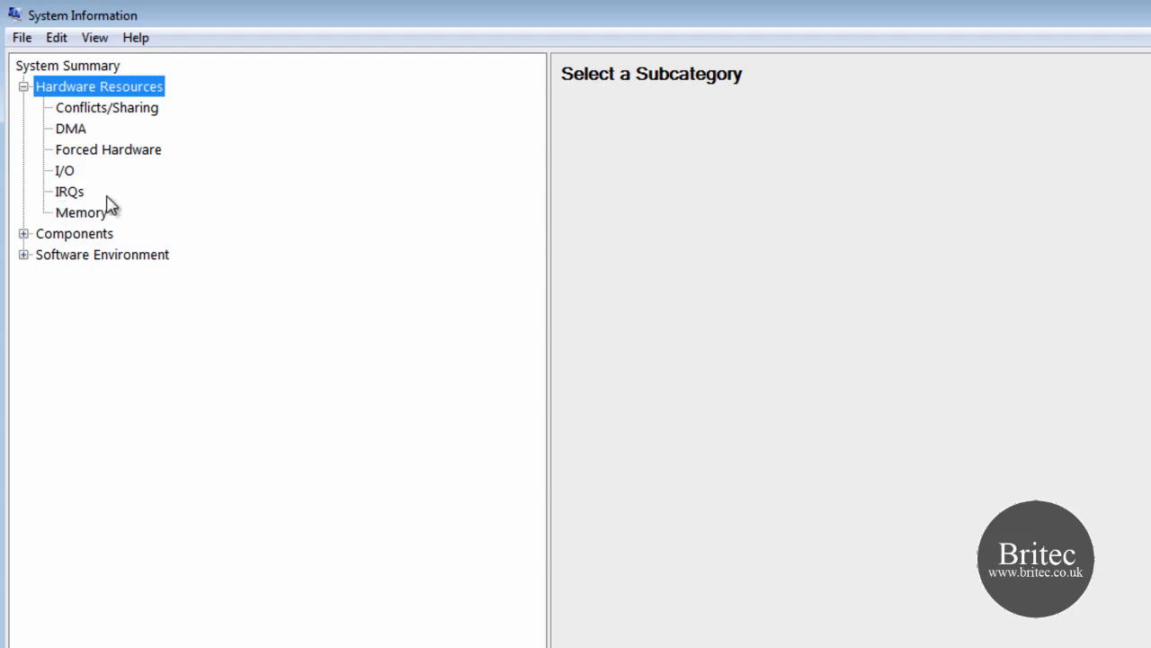
mouse_move(69, 170)
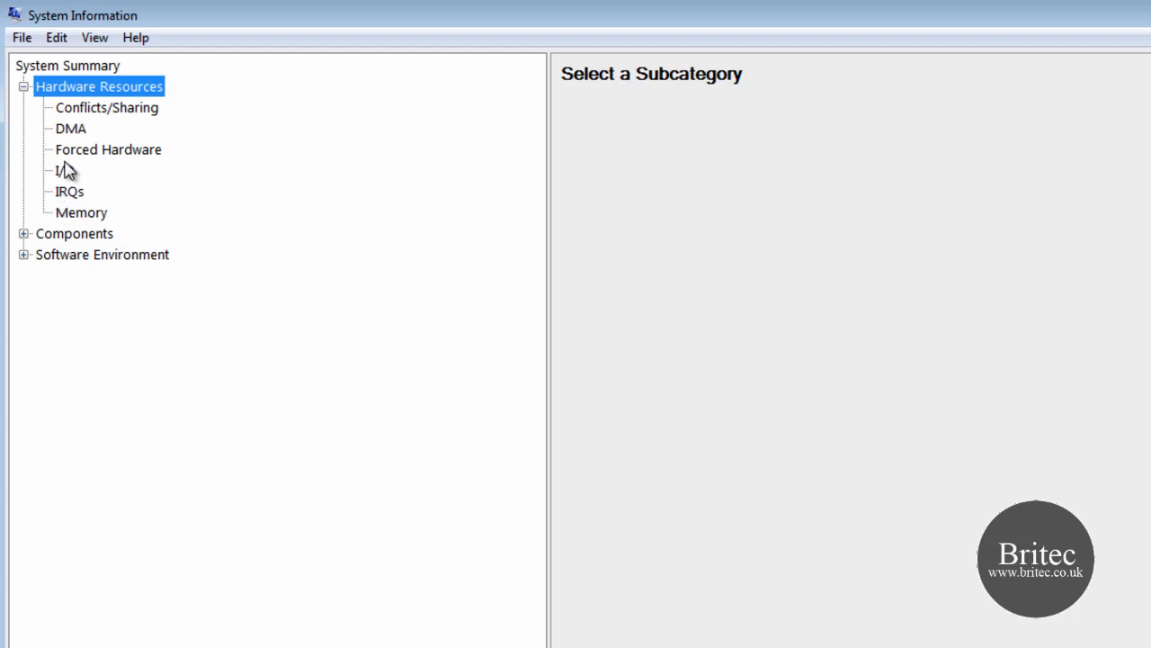
mouse_move(43, 184)
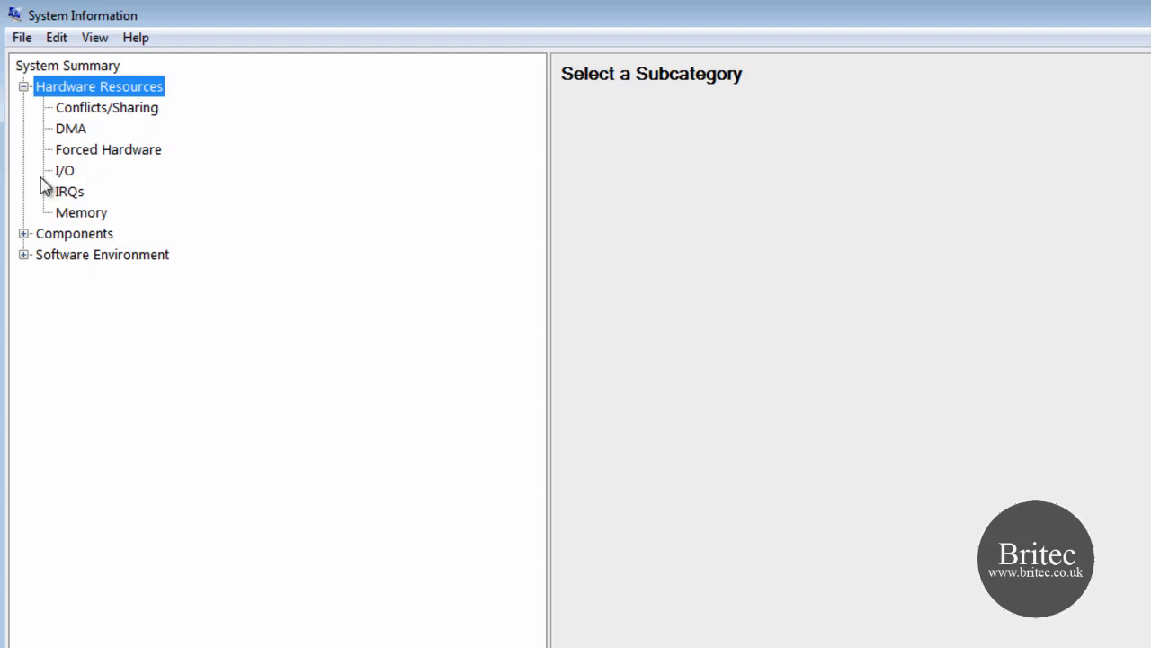
mouse_move(95, 129)
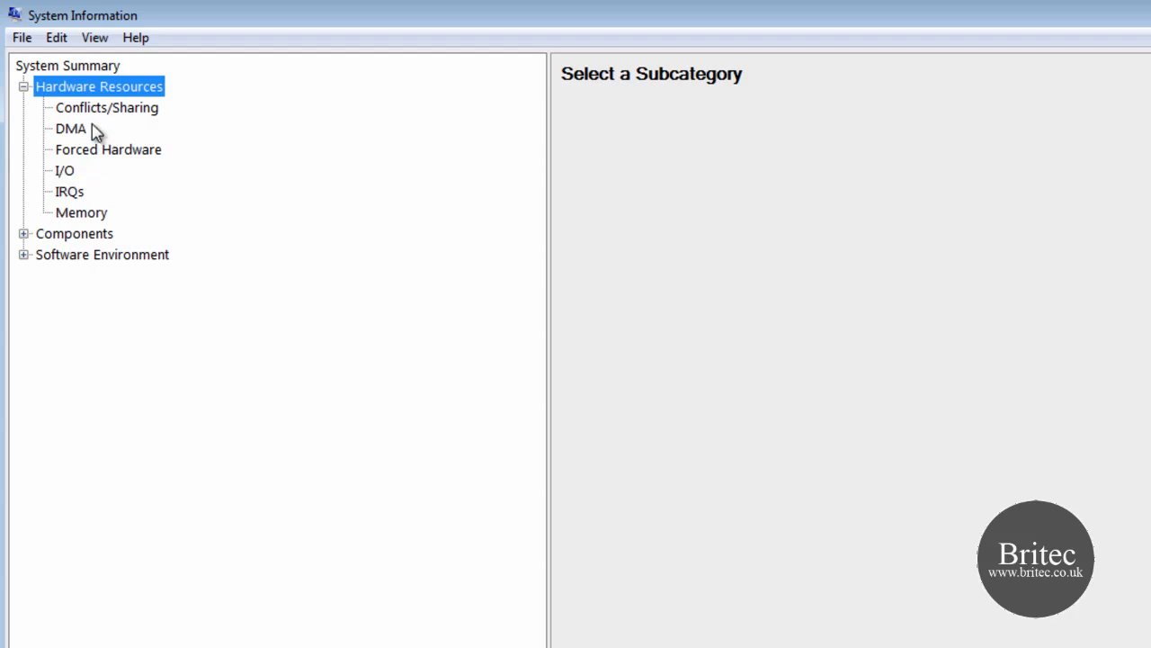
click(106, 107)
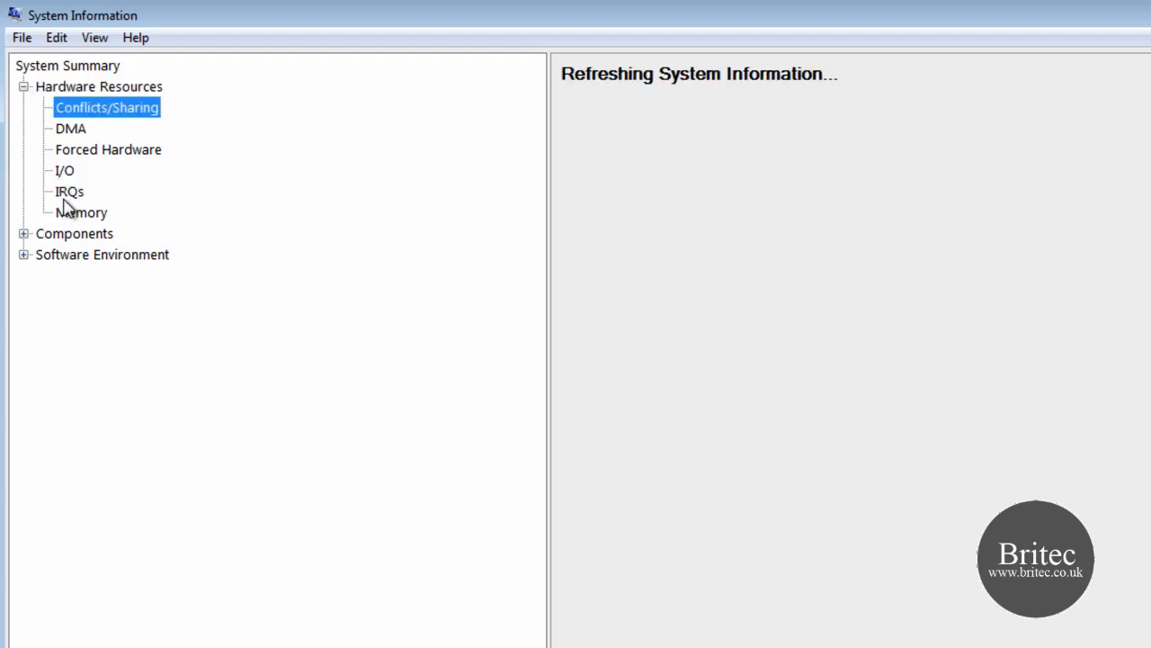
click(107, 107)
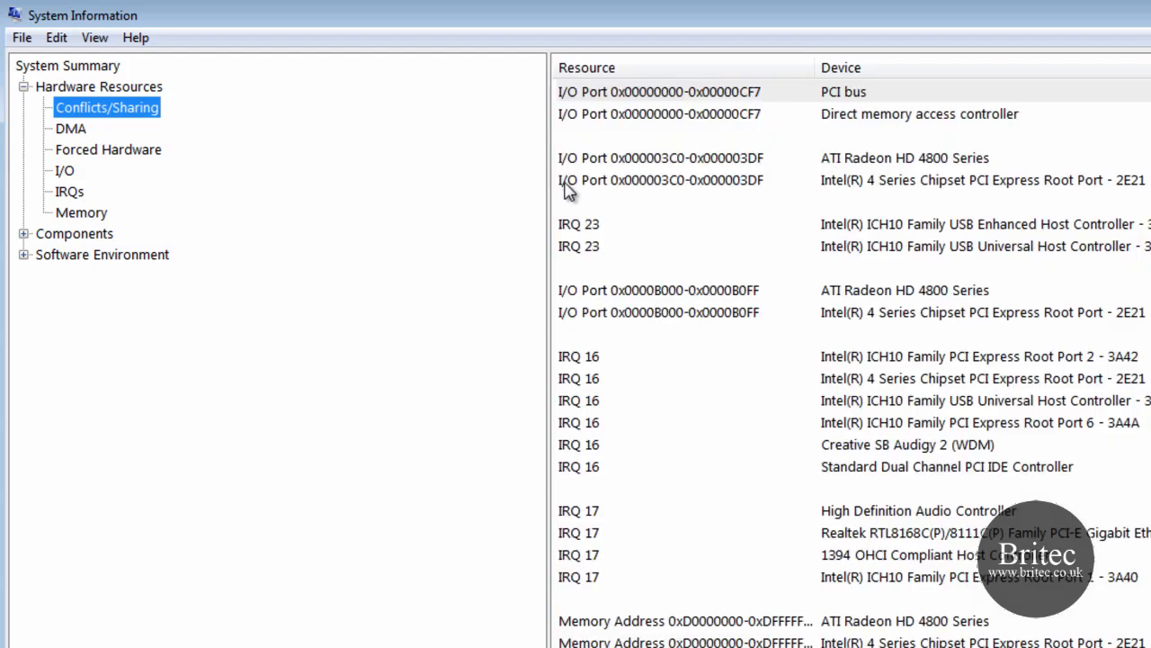
mouse_move(580, 349)
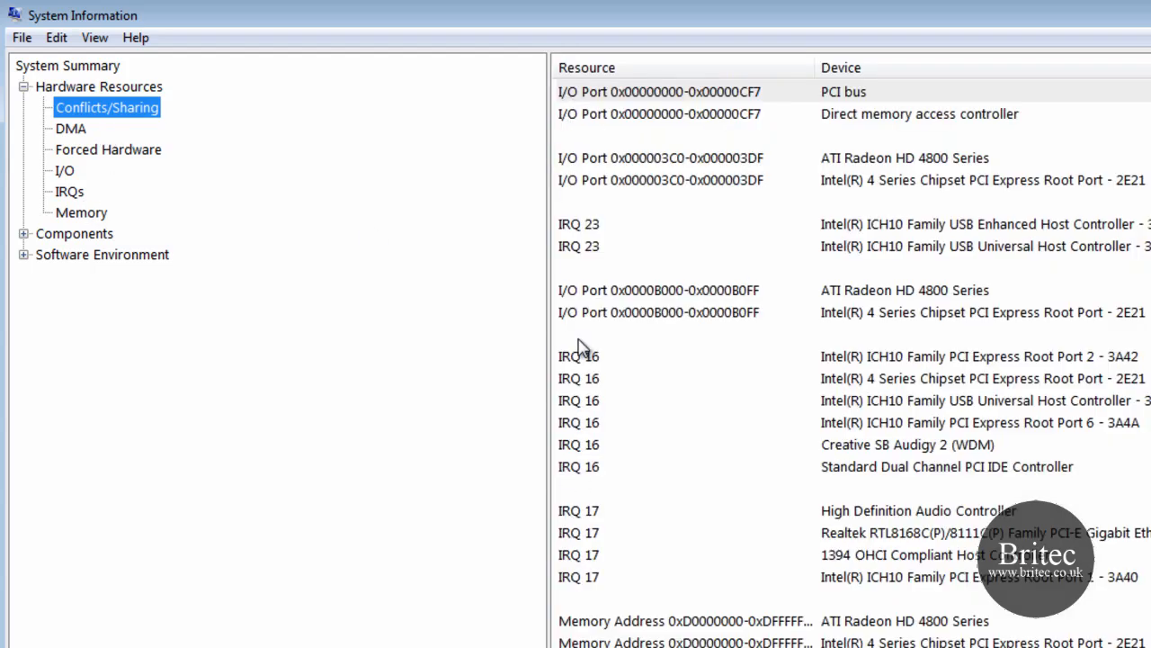
mouse_move(589, 532)
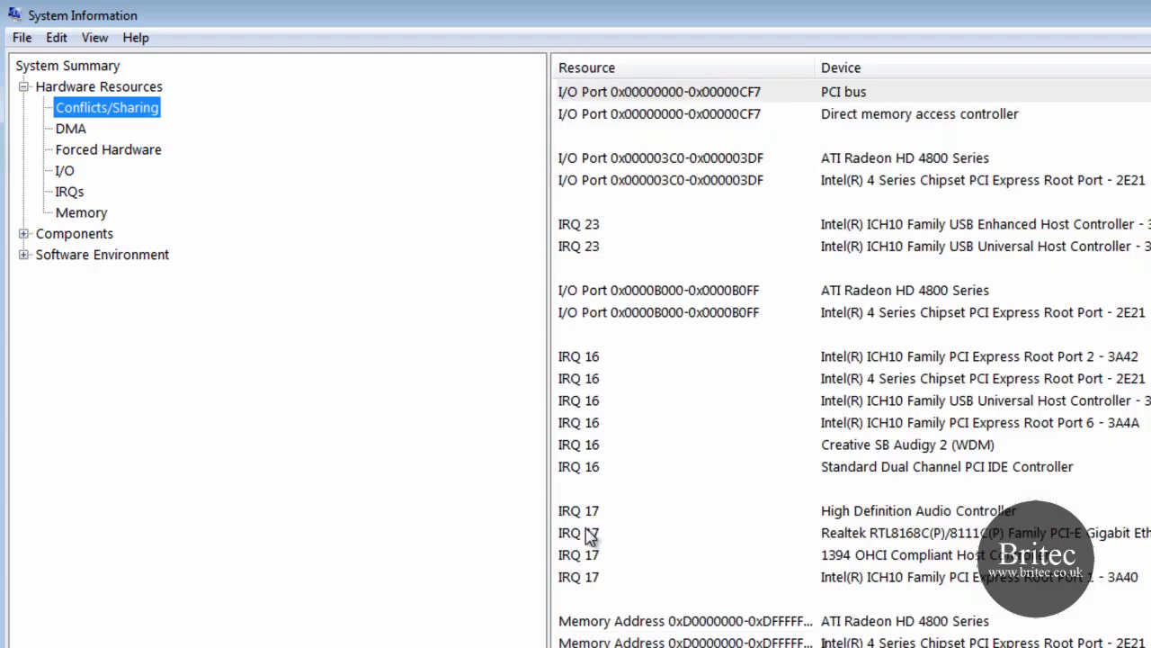
mouse_move(1000, 466)
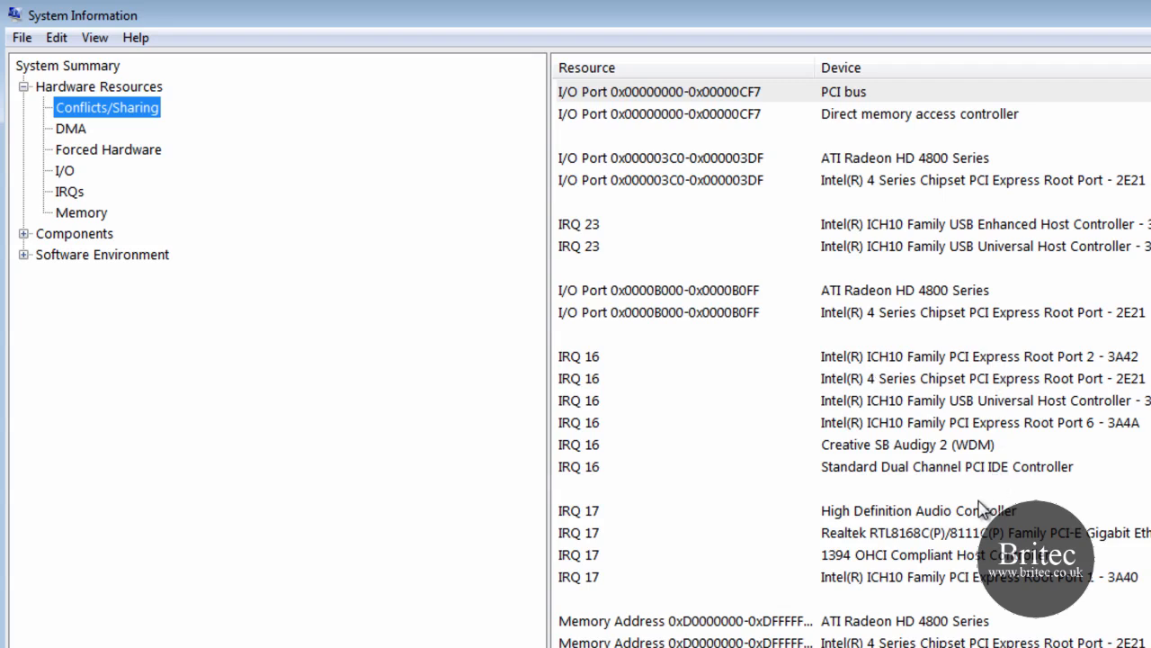
mouse_move(907, 520)
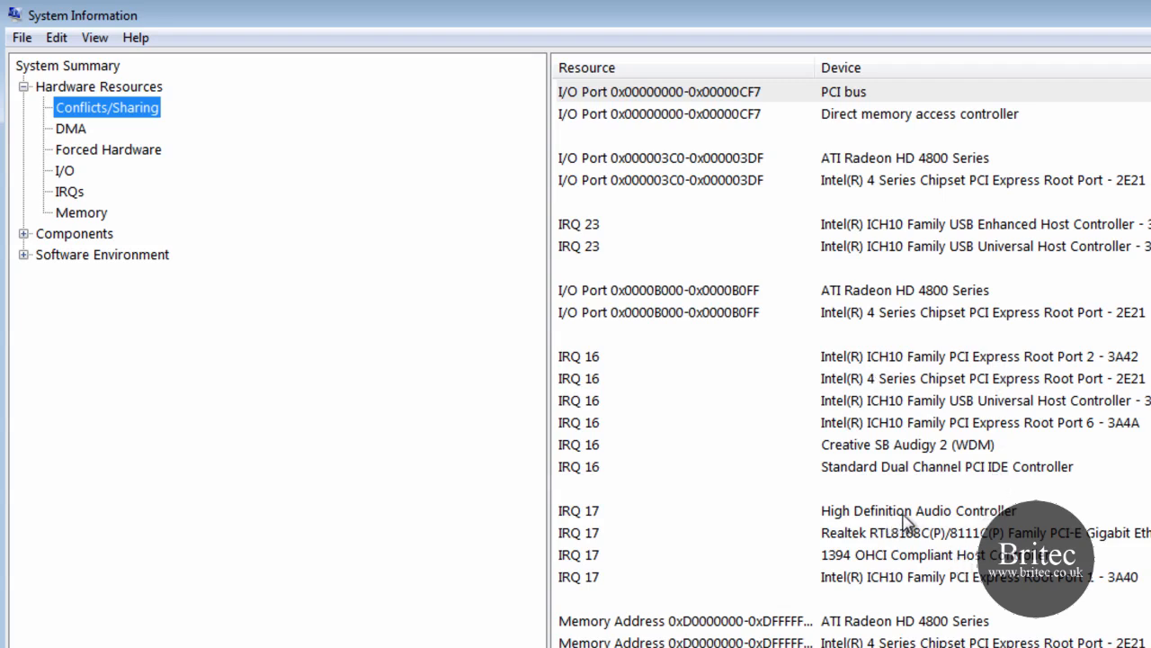
click(900, 510)
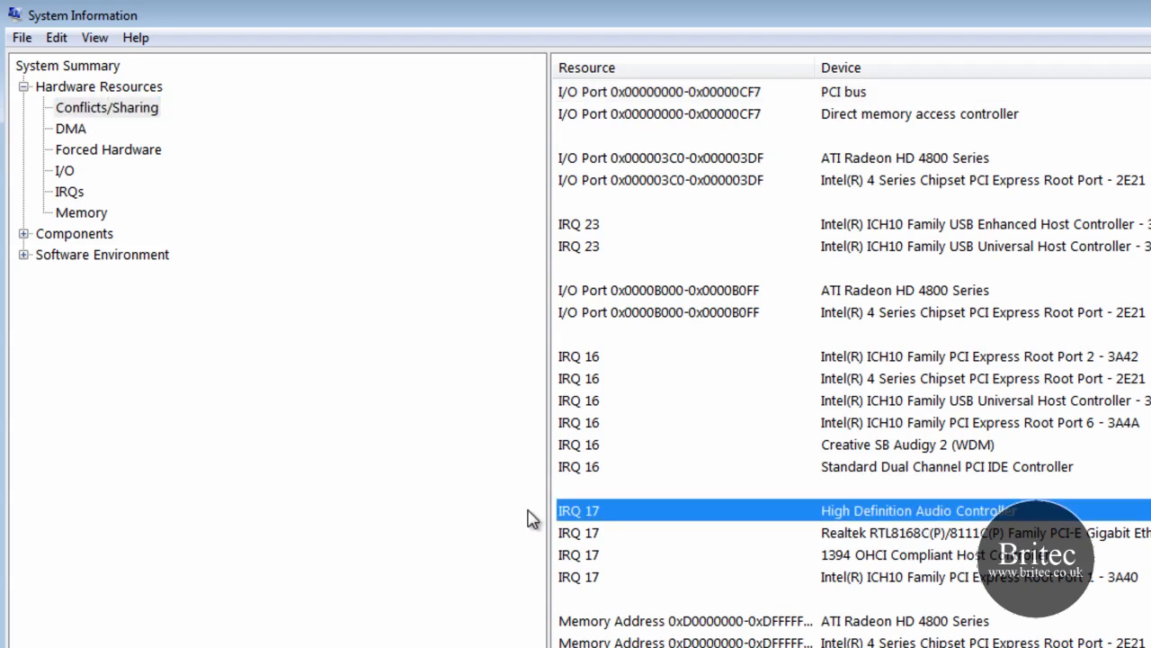
mouse_move(57, 129)
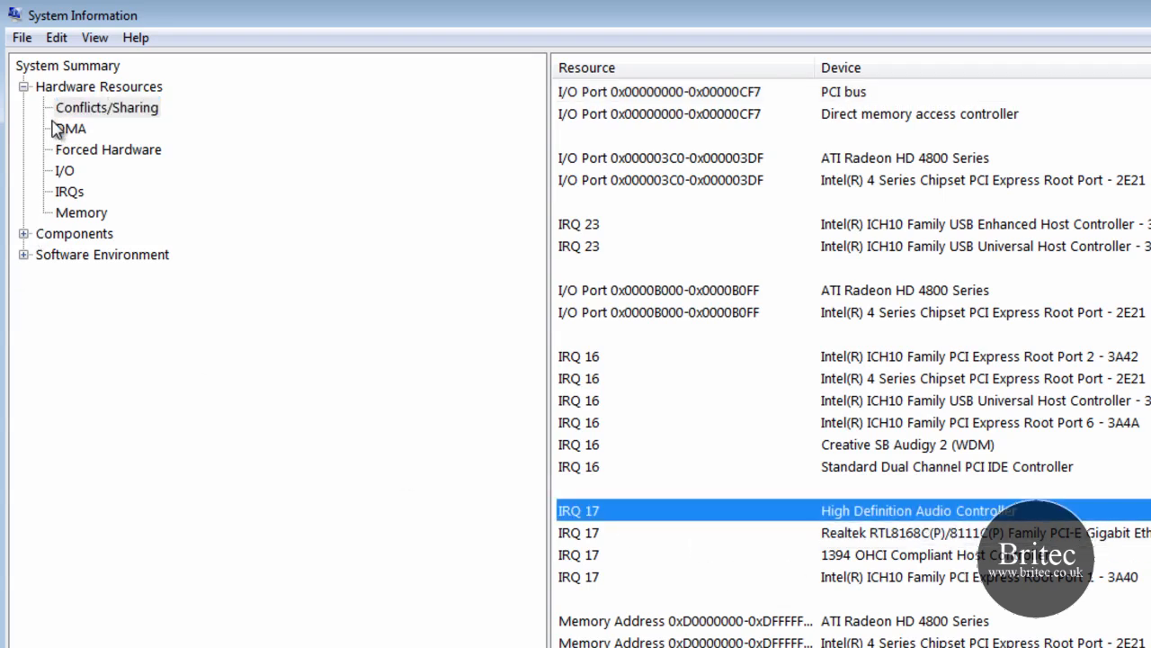
- Review the DMA and IRQ lists (IRQ 23 USB, IRQ 17 1394 controllers), then show Memory ranges
click(71, 127)
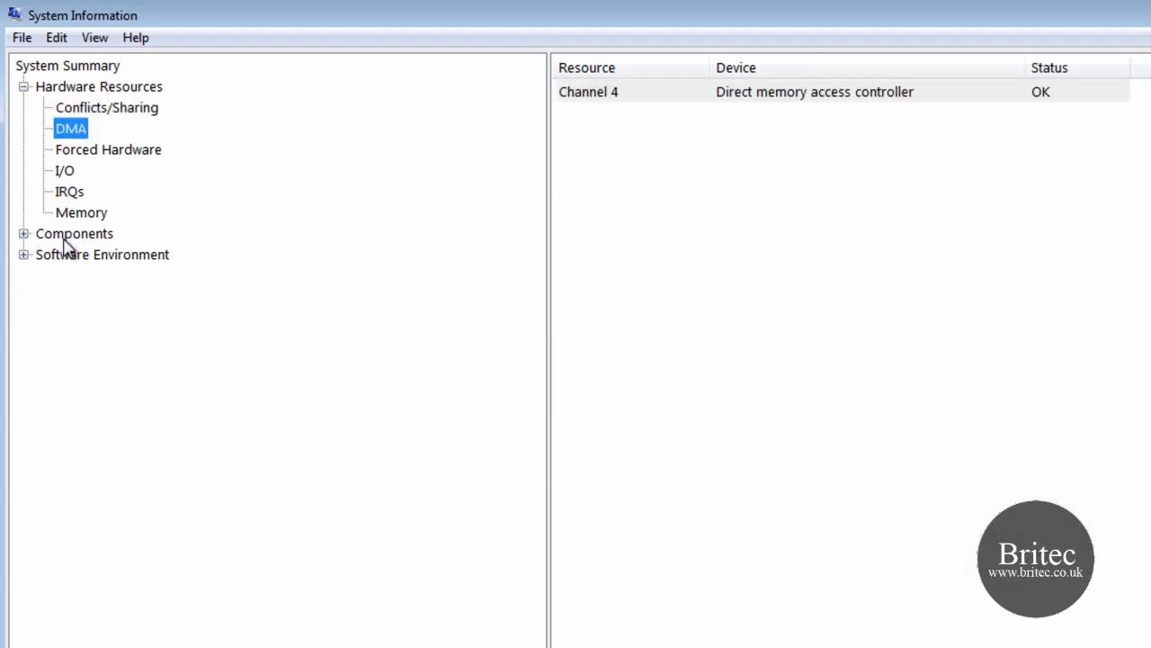
click(64, 170)
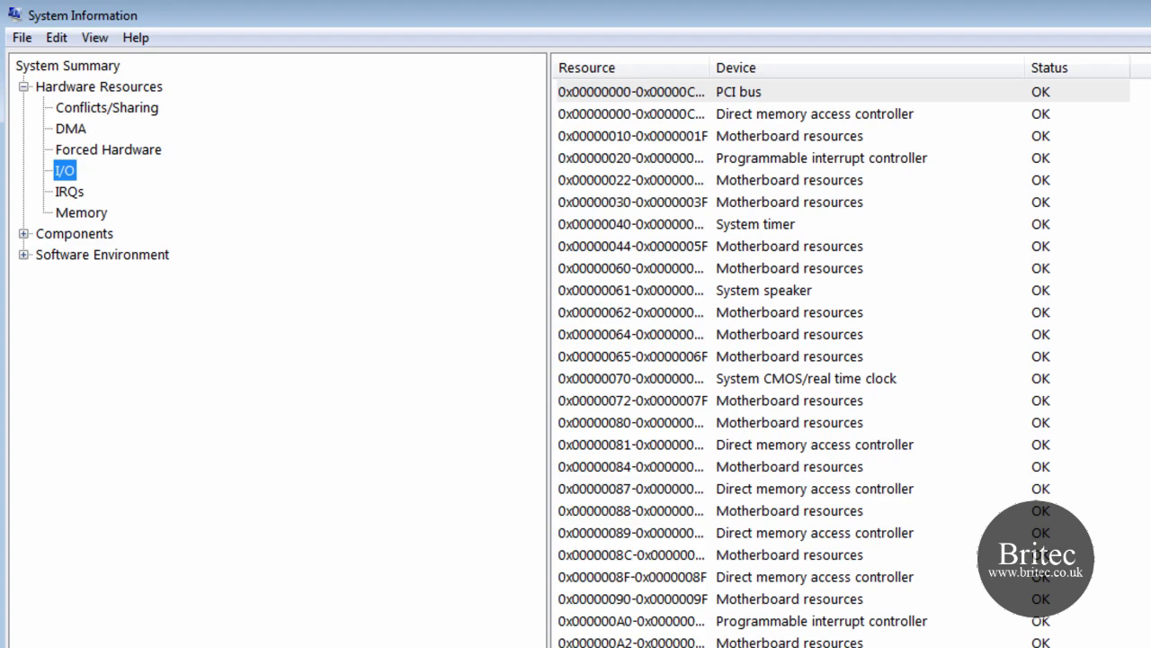
click(70, 191)
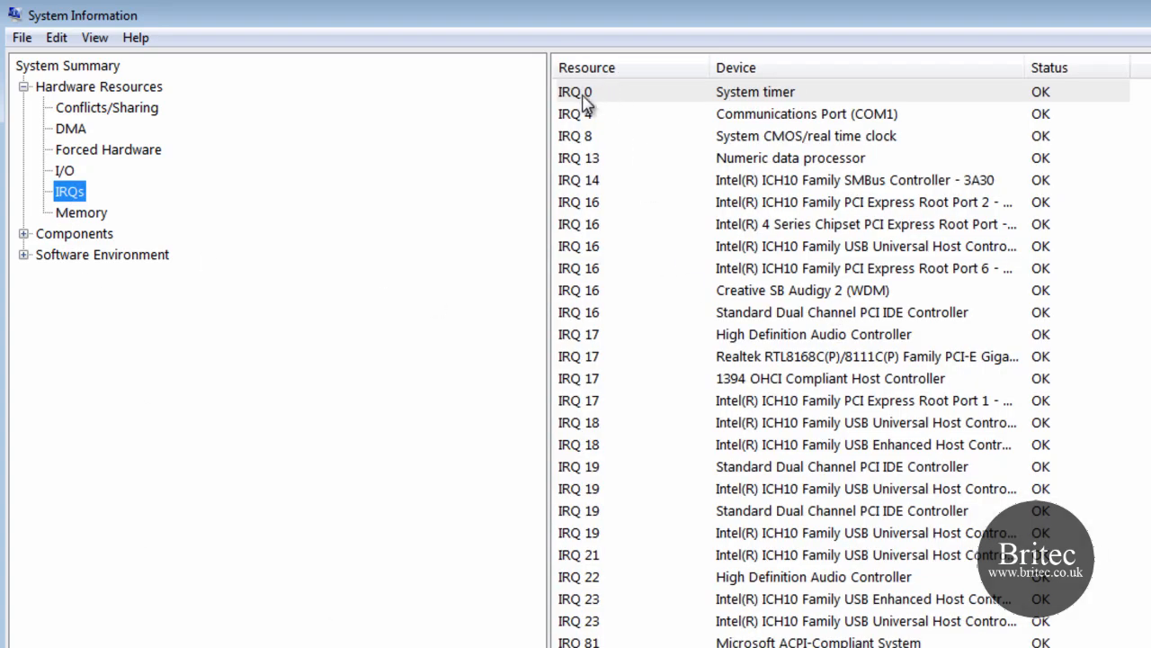
scroll(down, 3)
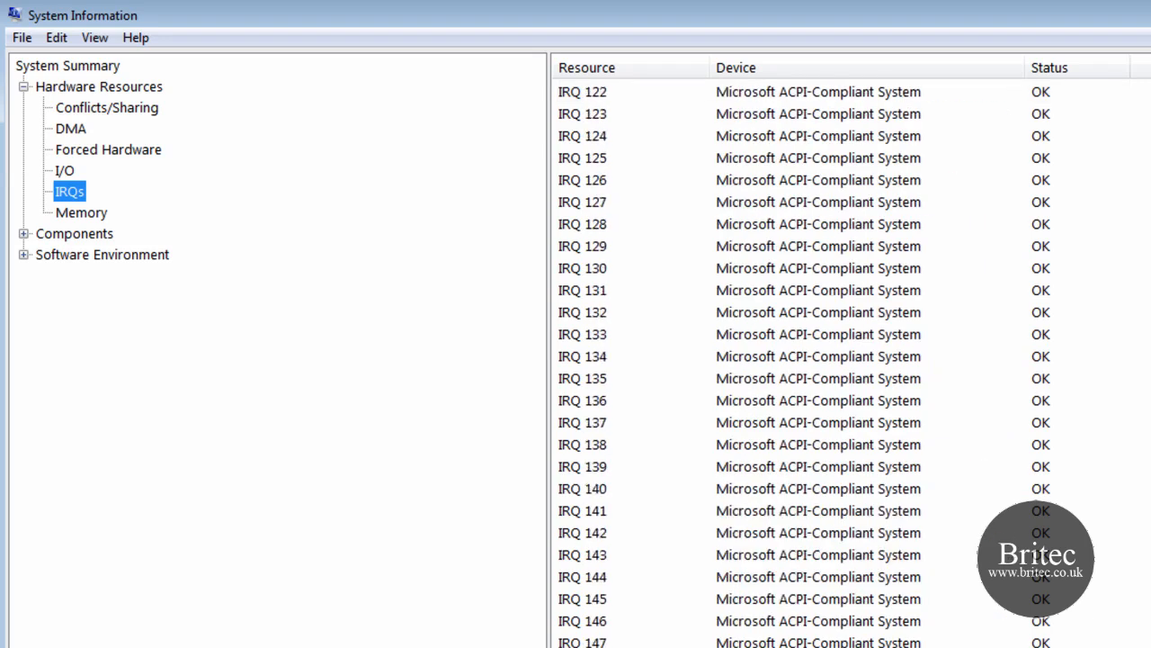
scroll(down, 3)
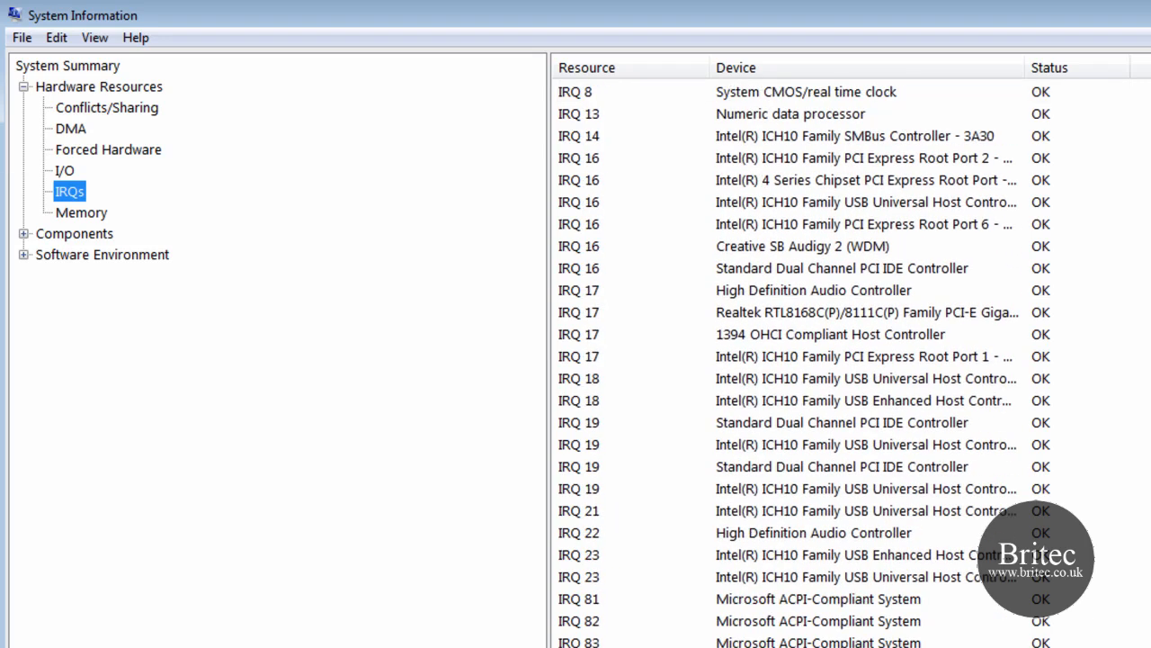
mouse_move(585, 317)
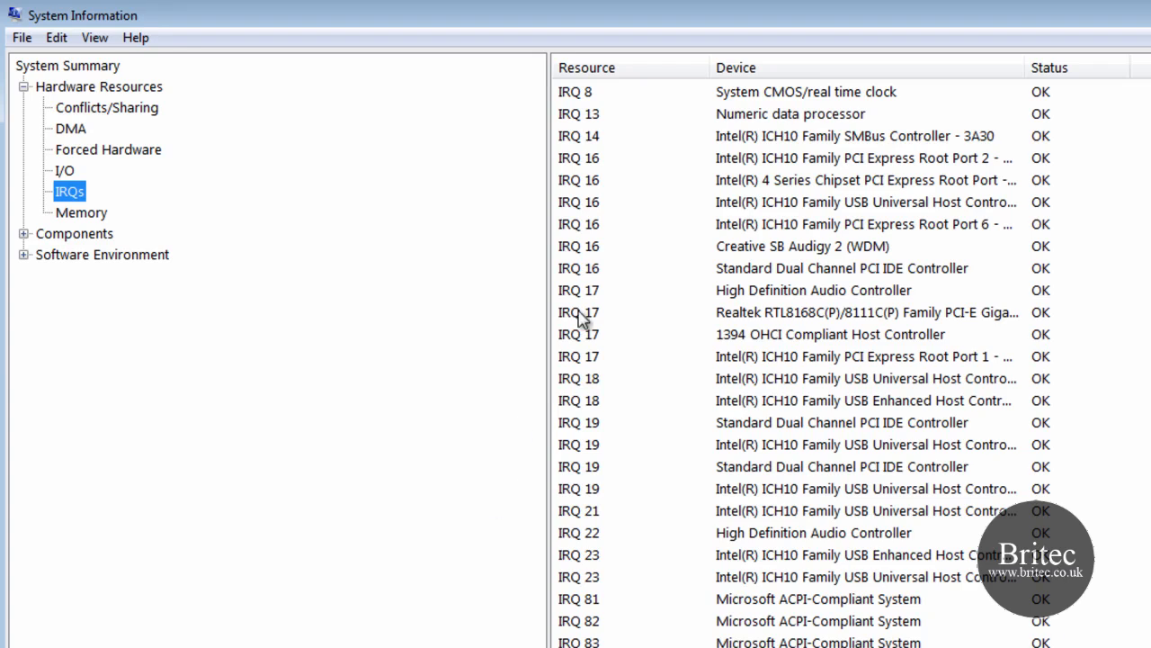
mouse_move(782, 556)
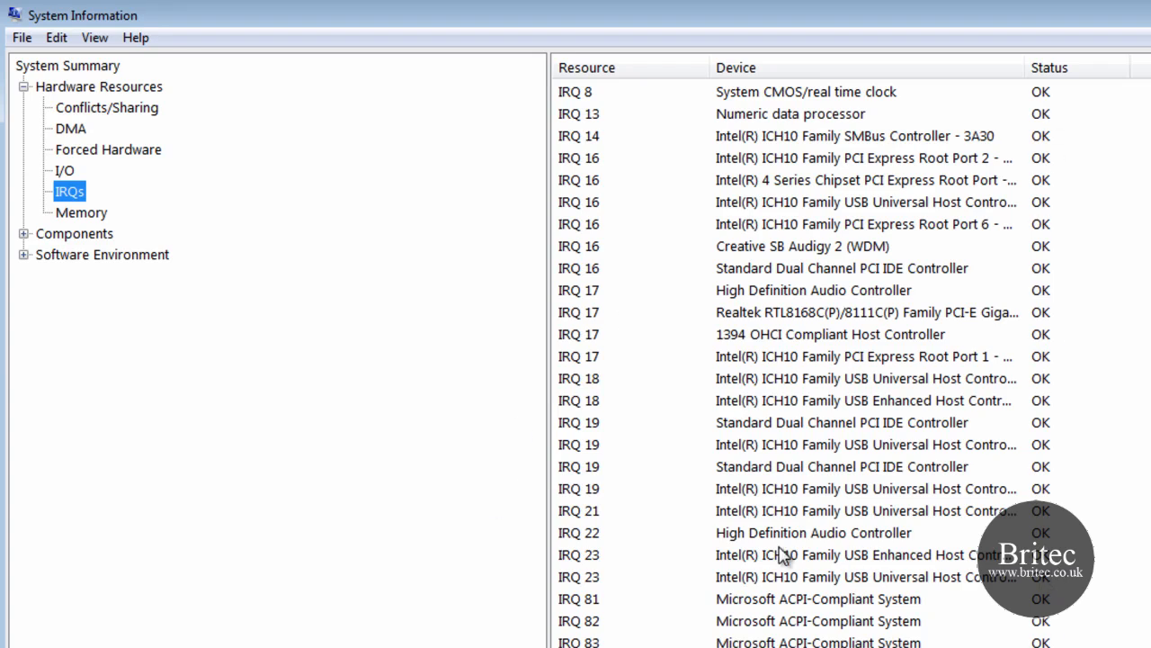
click(801, 555)
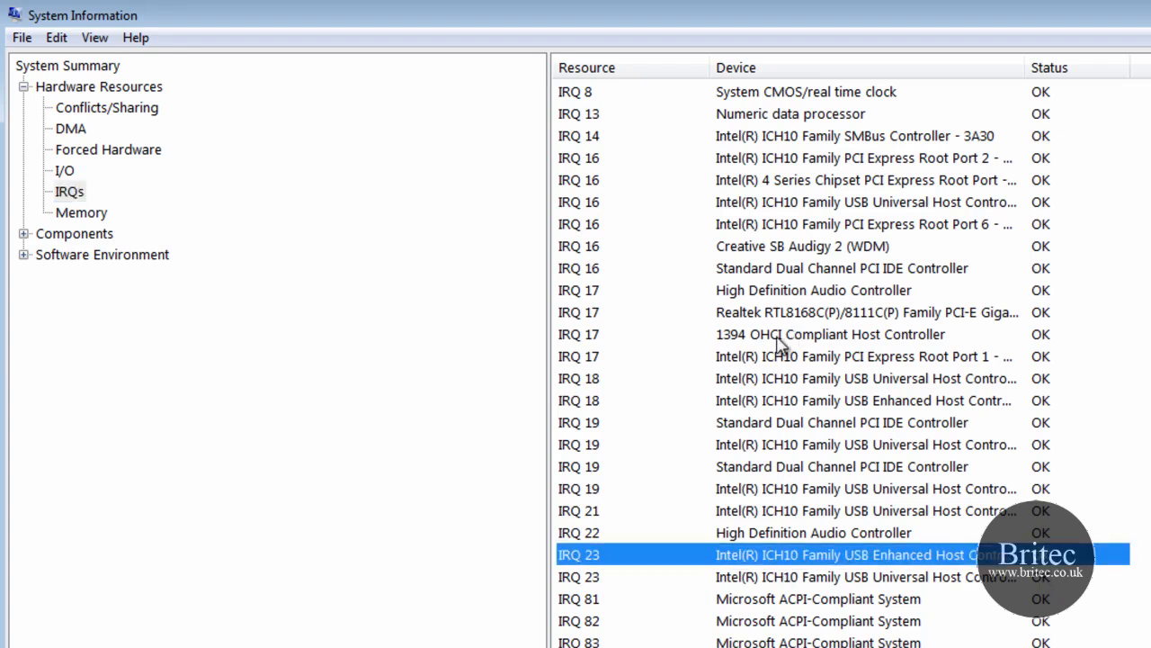
click(830, 334)
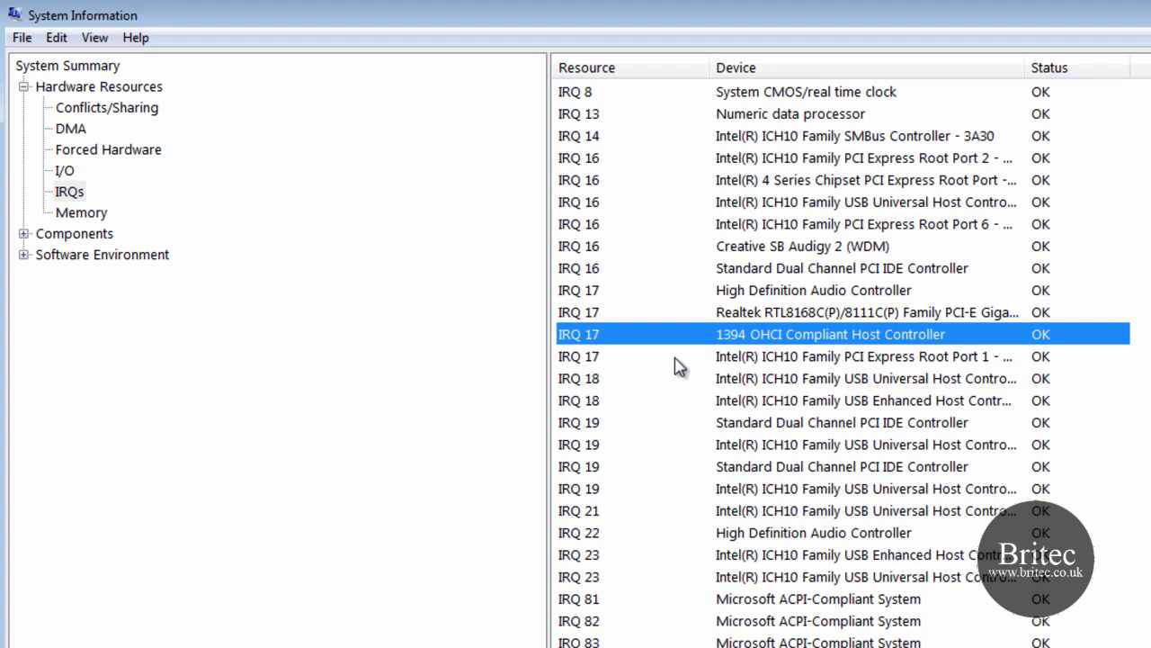
click(80, 212)
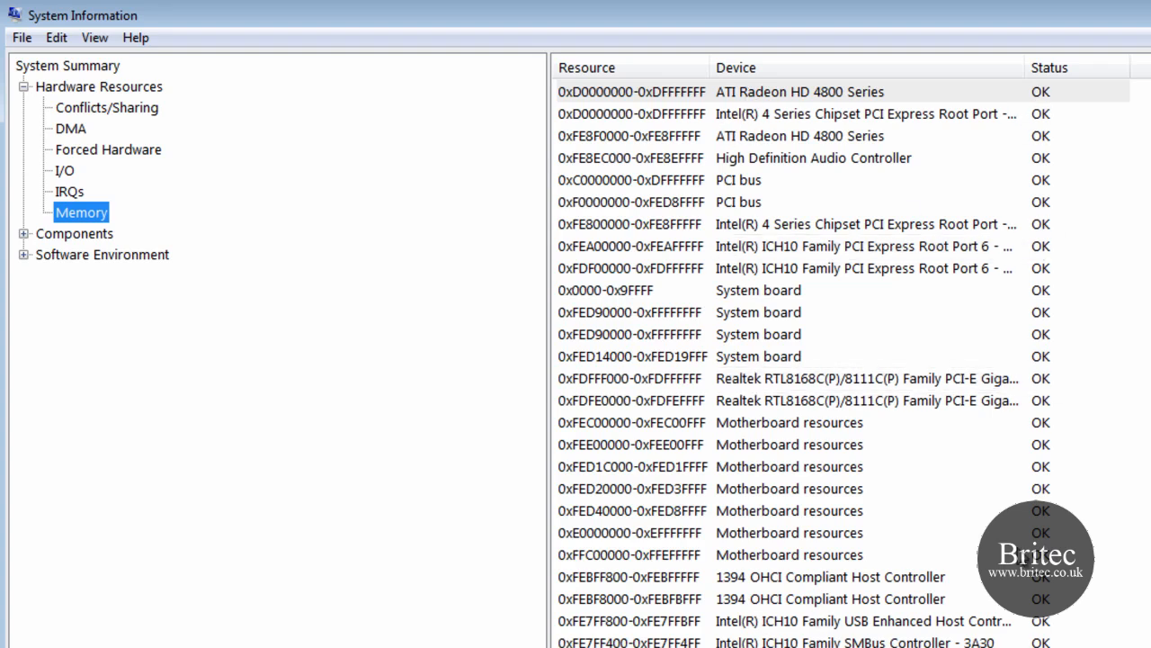
- Expand Components and Multimedia, viewing the Audio Codecs and Video Codecs lists
click(22, 233)
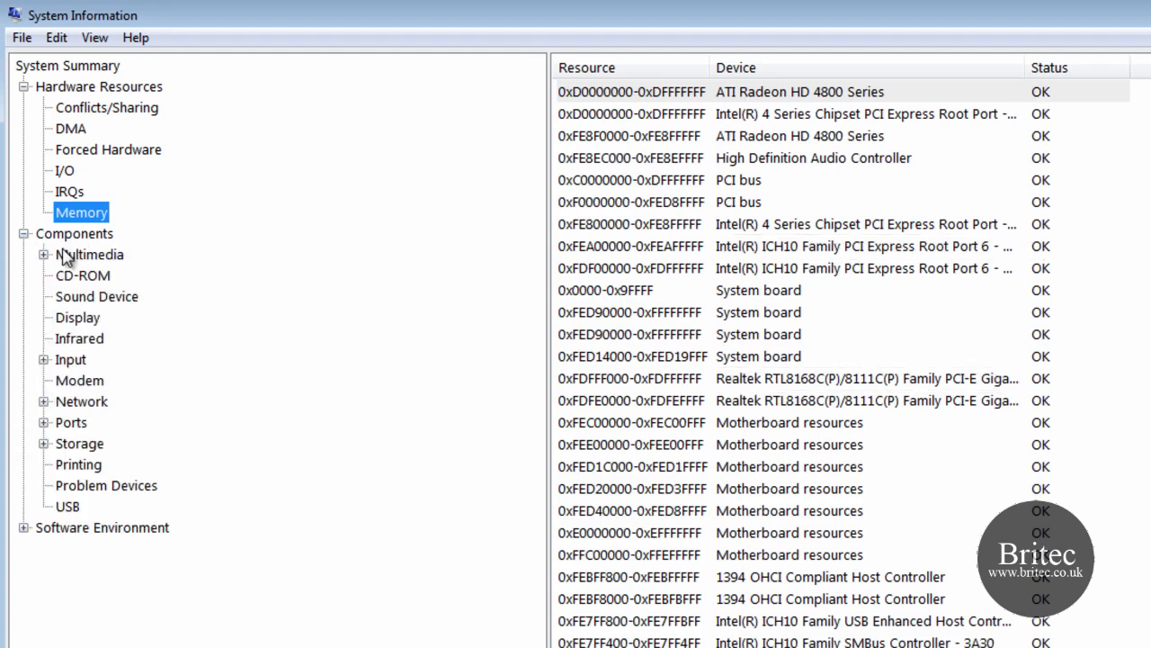
click(89, 254)
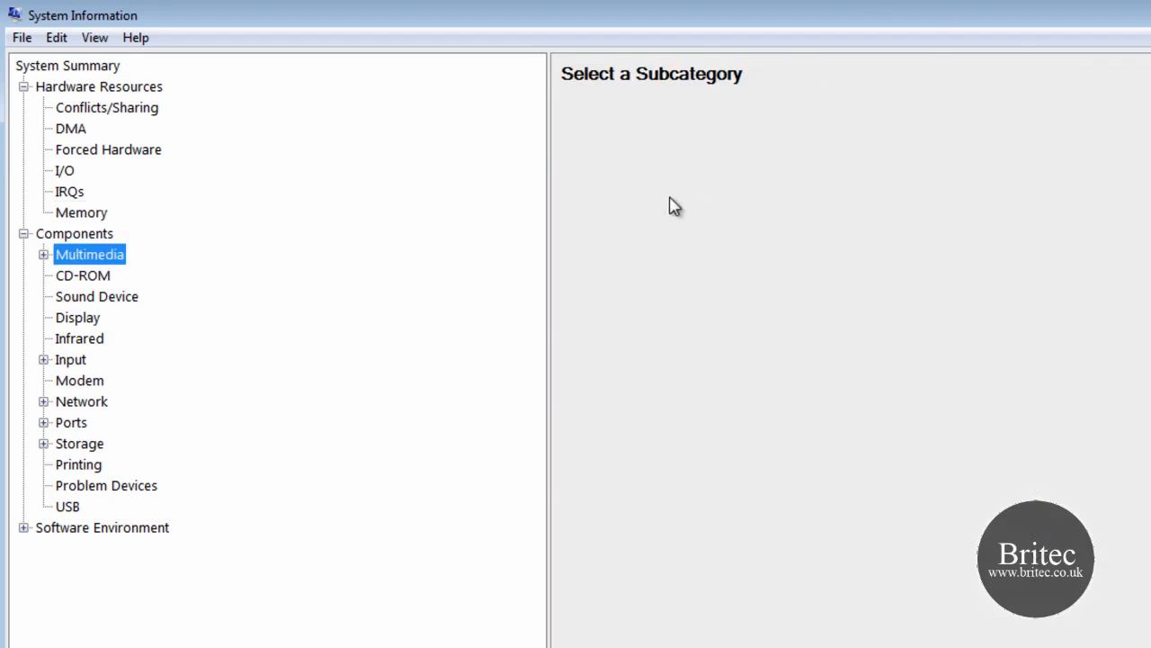
click(44, 254)
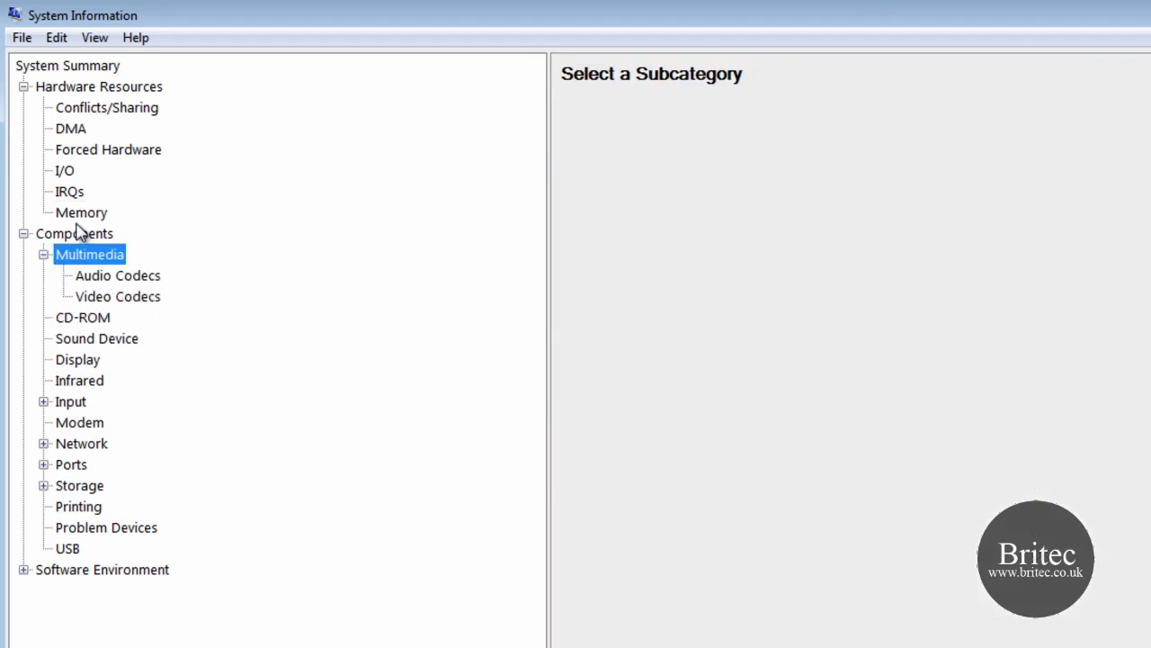
click(117, 275)
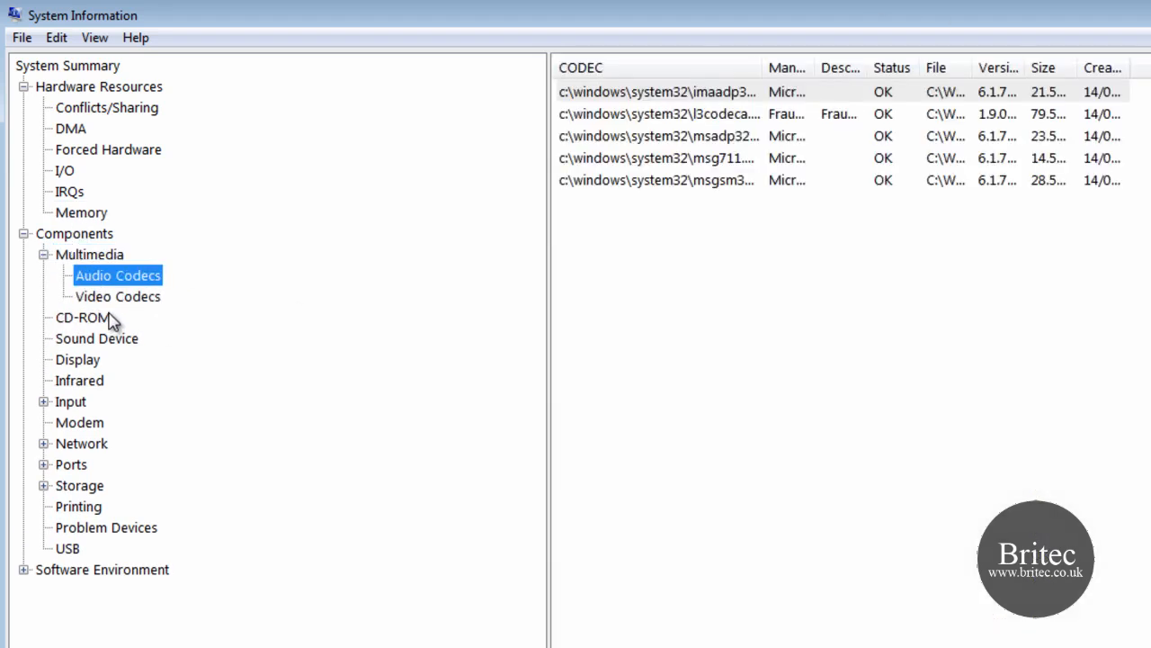
click(117, 296)
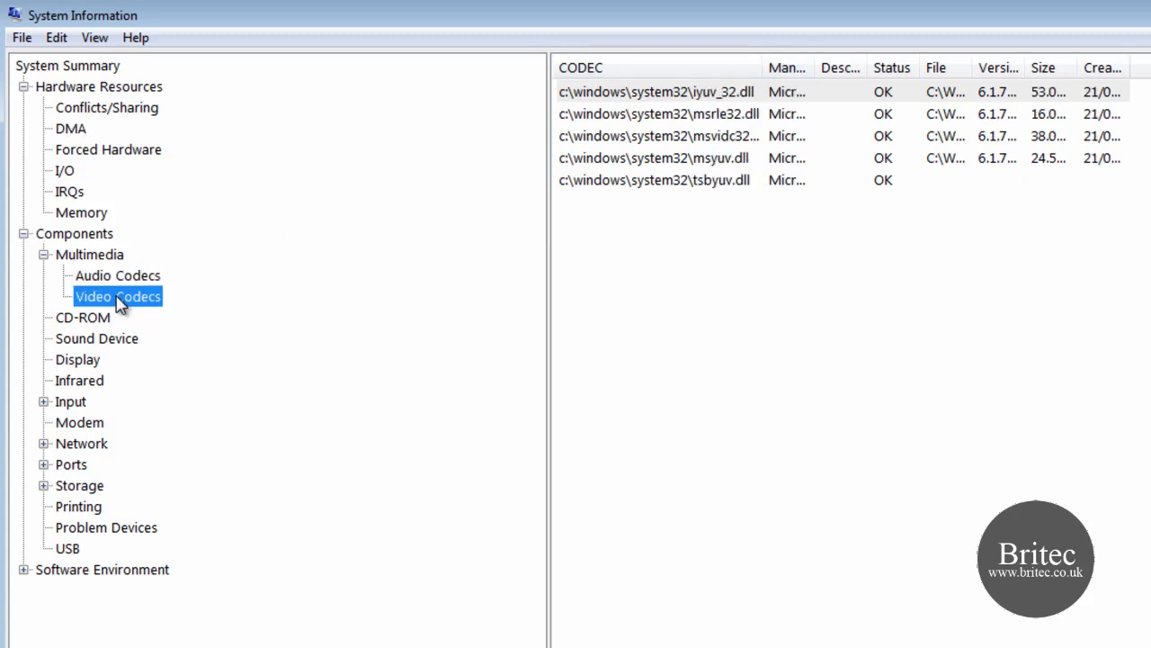
- Show Sound Device details and select the sound card's PNP Device ID
click(96, 338)
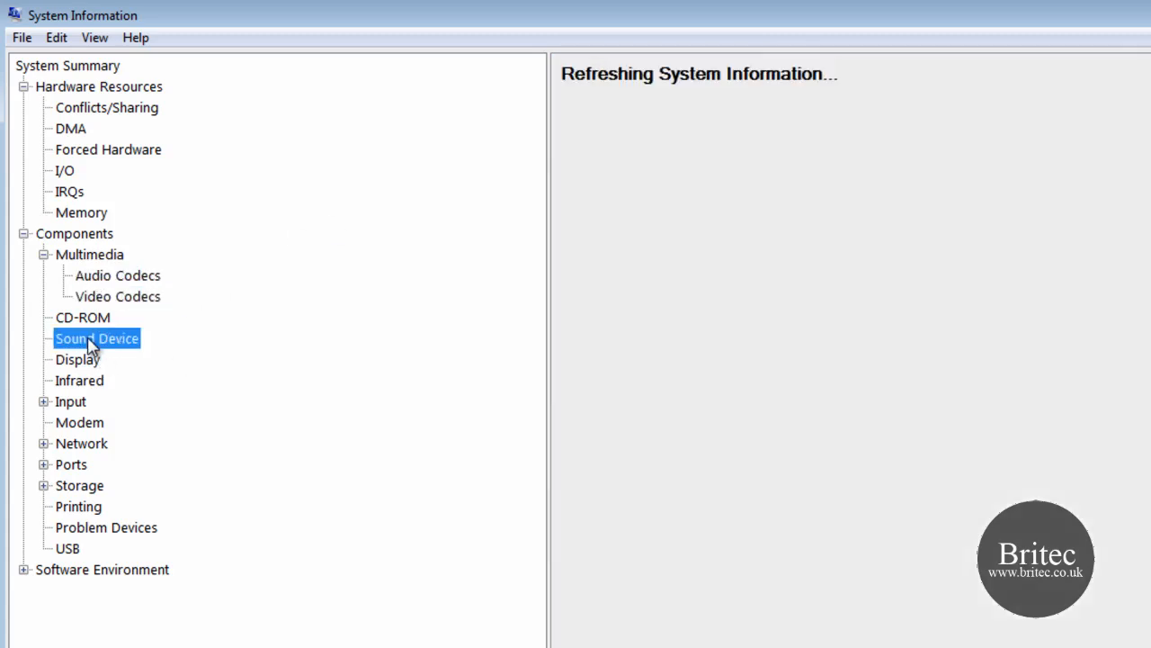
click(97, 338)
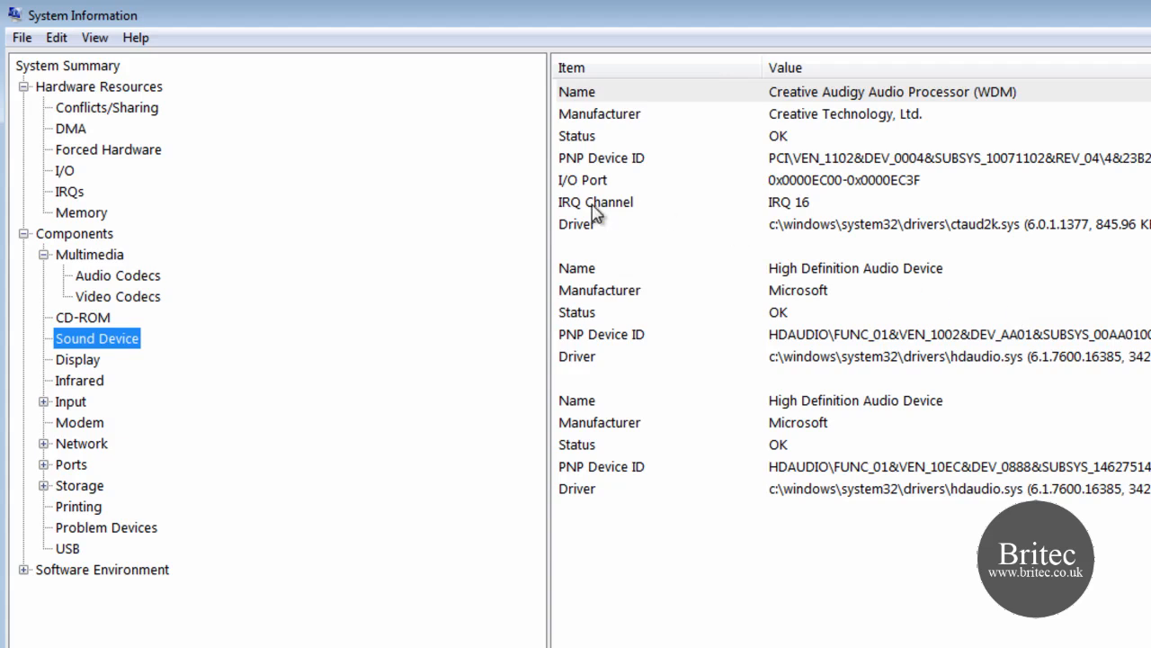
mouse_move(800, 220)
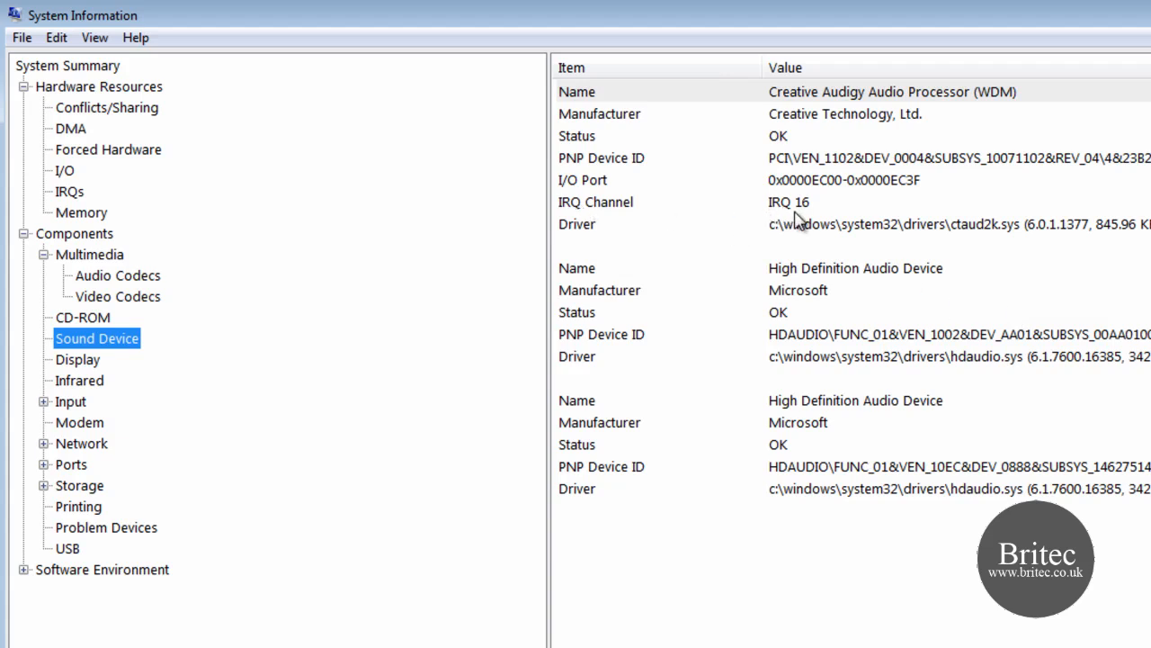
click(601, 157)
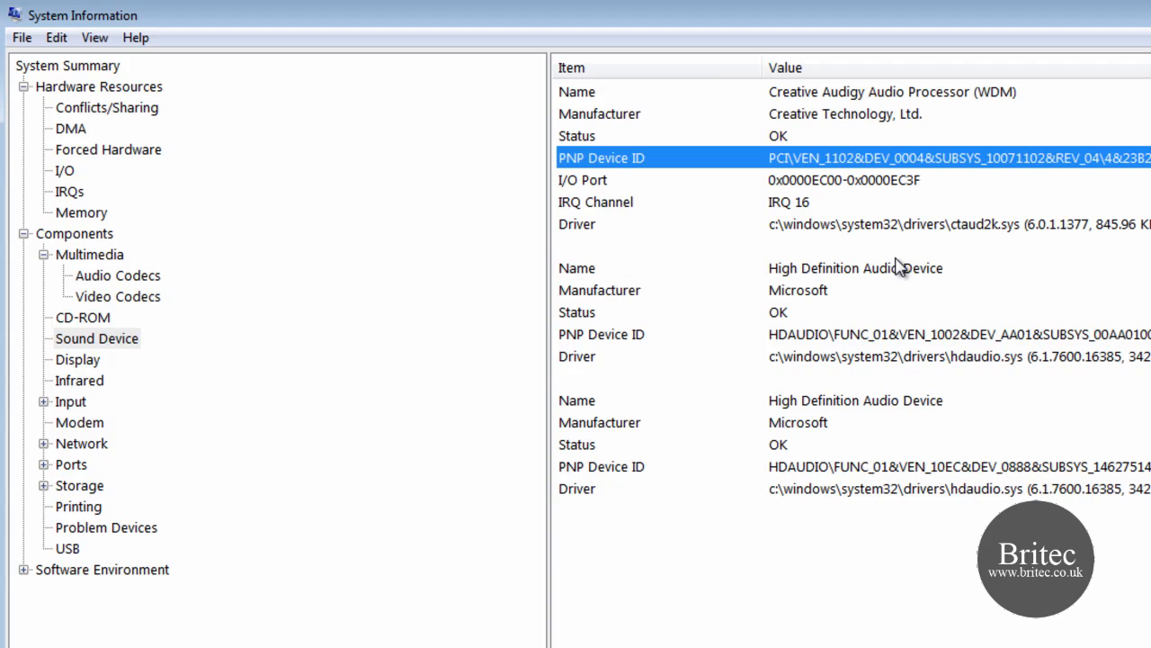
mouse_move(715, 325)
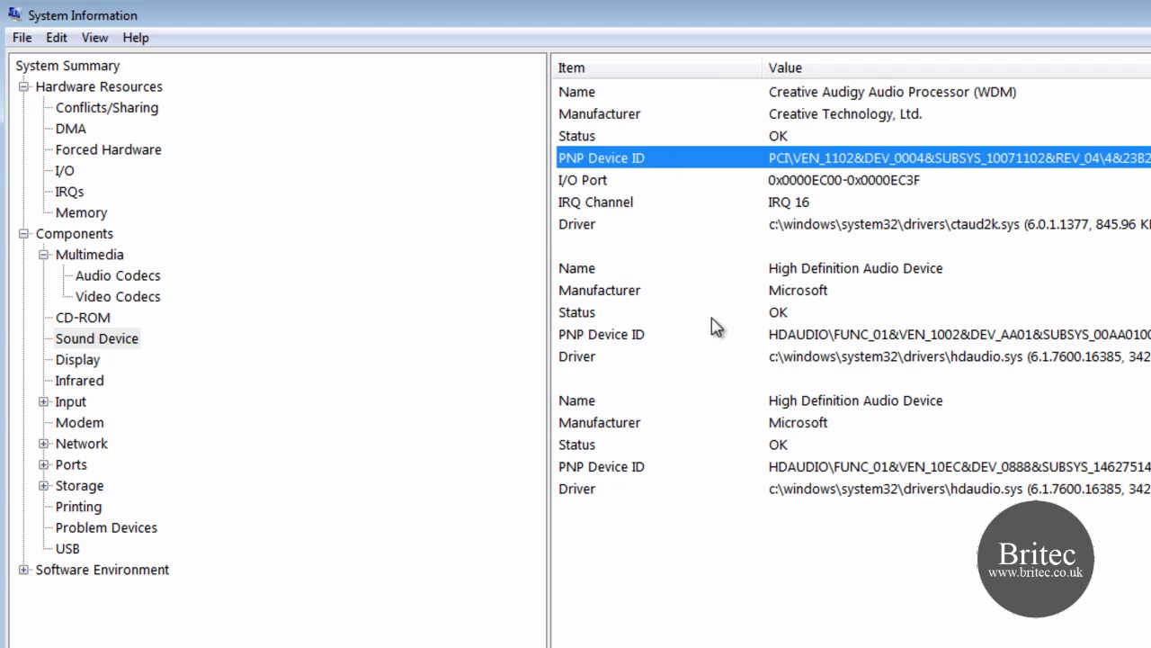
mouse_move(822, 594)
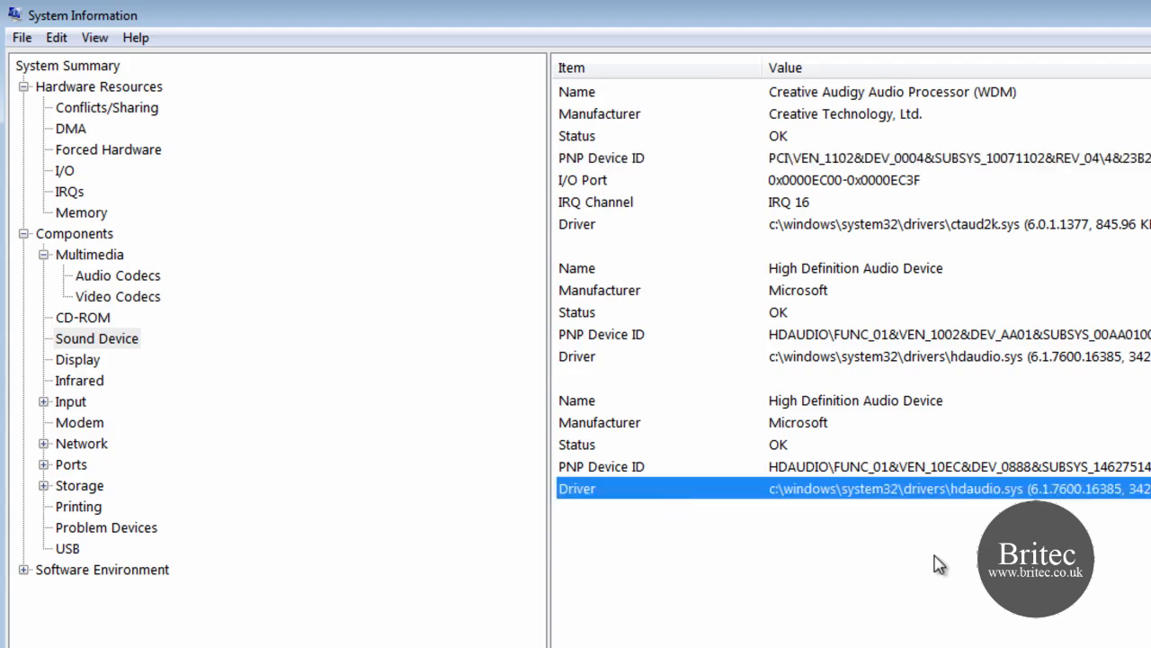
mouse_move(824, 501)
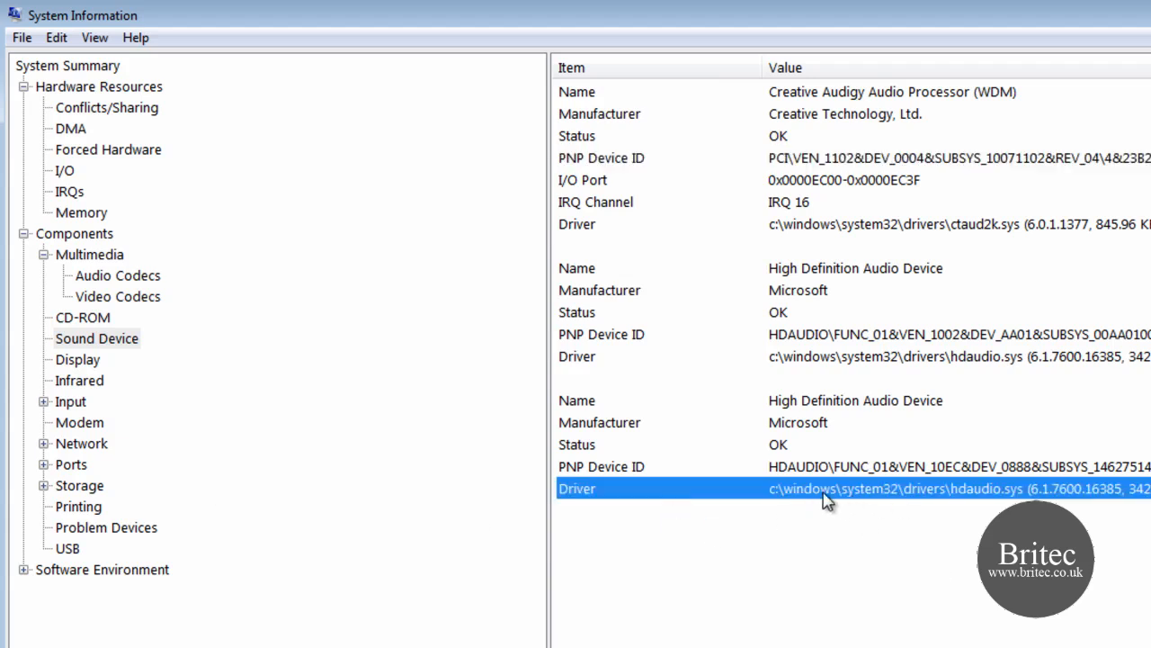
mouse_move(997, 515)
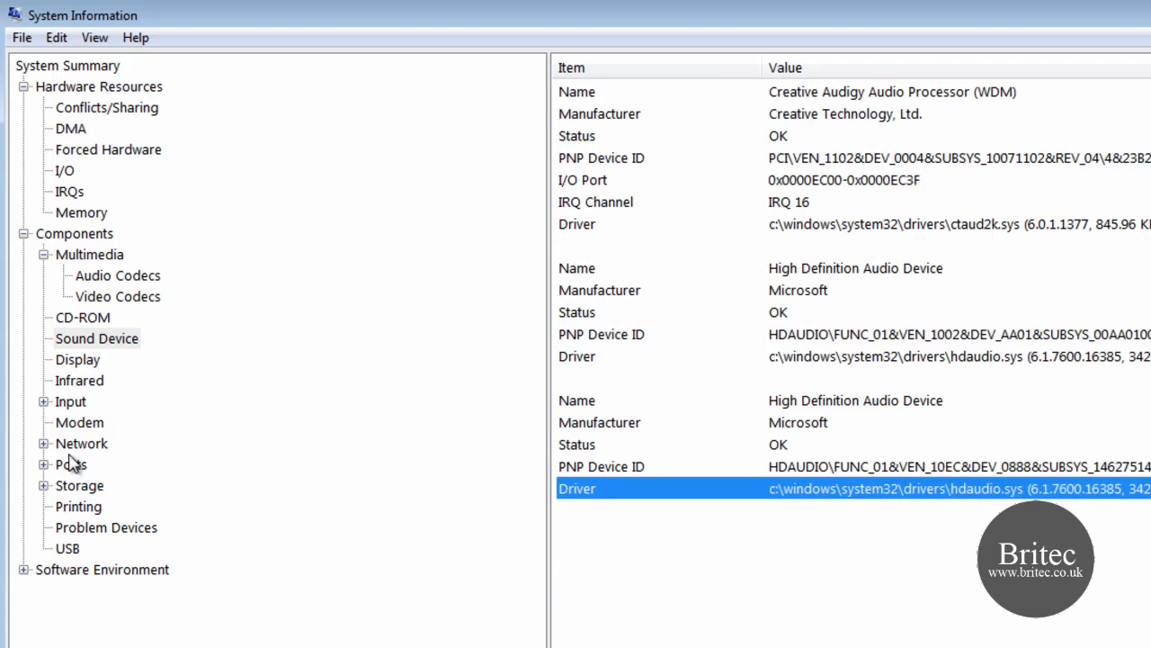
mouse_move(64, 381)
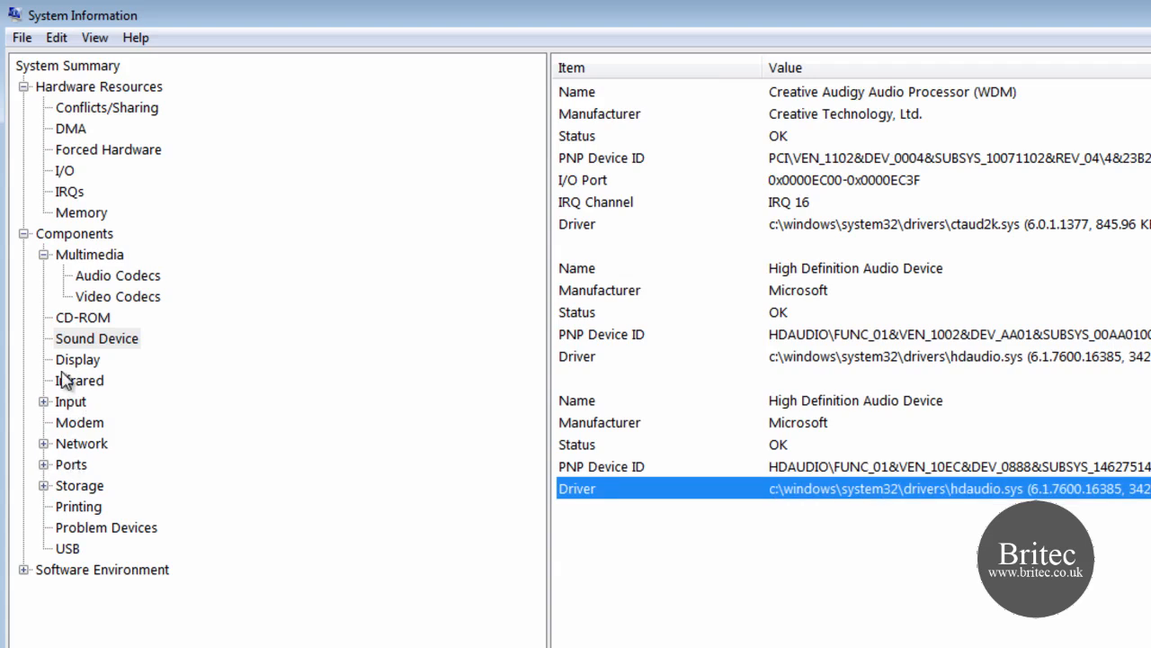
- Select Display to see the ATI Radeon HD 4800 Series details, expanding Software Environment
click(76, 359)
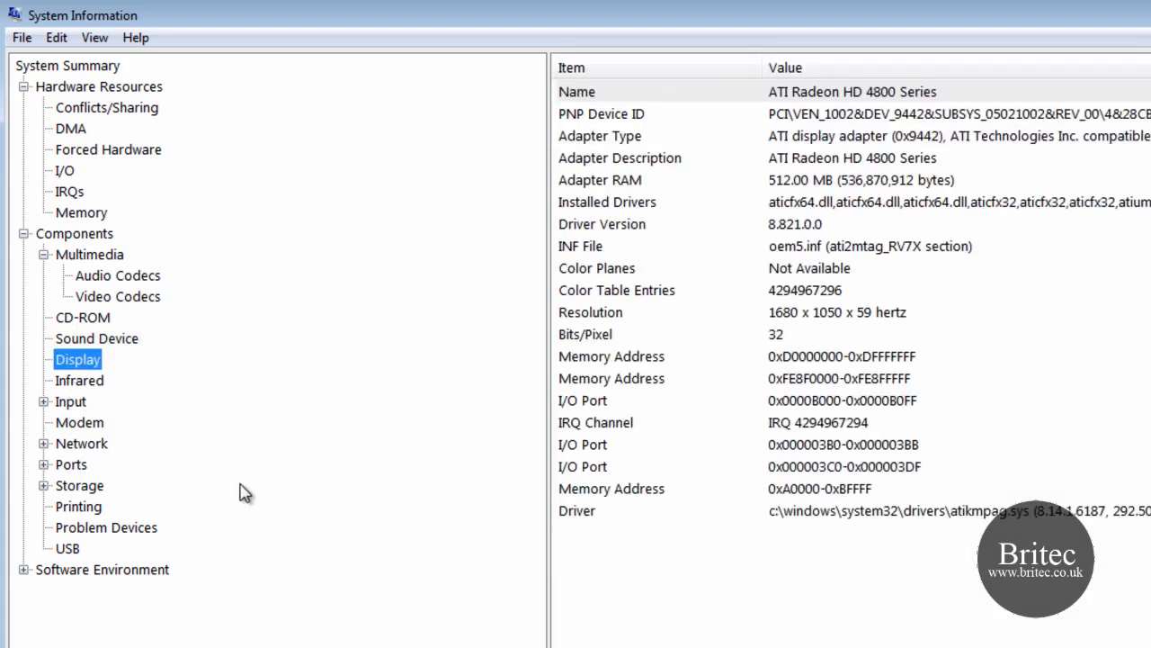
mouse_move(742, 273)
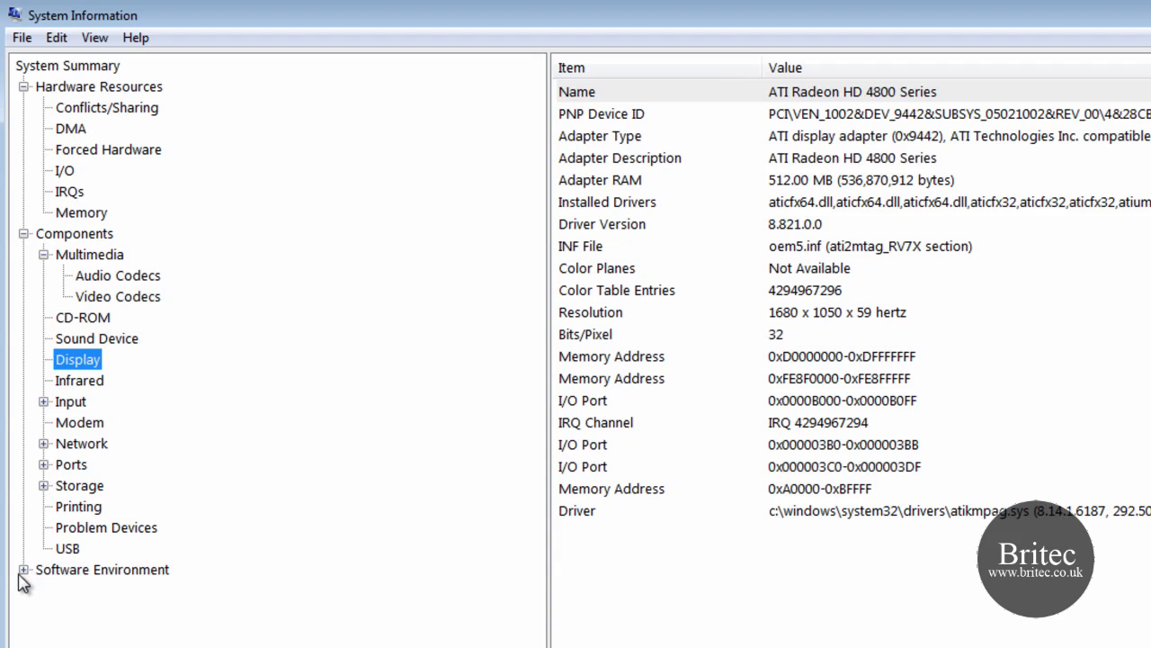
click(15, 569)
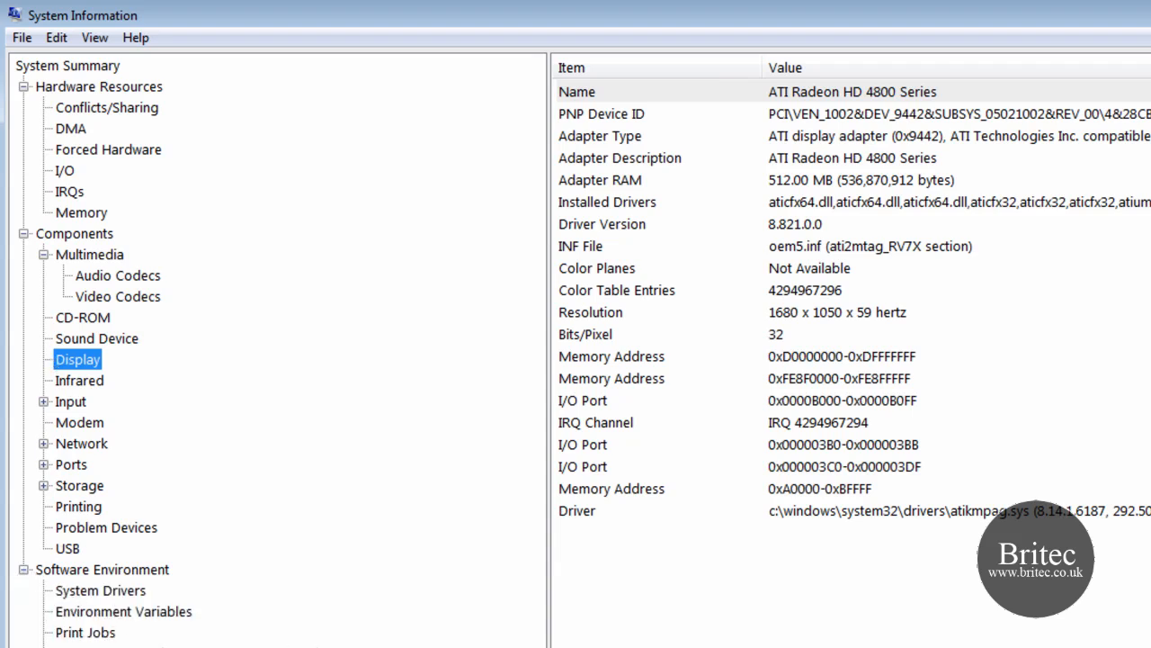
mouse_move(74, 600)
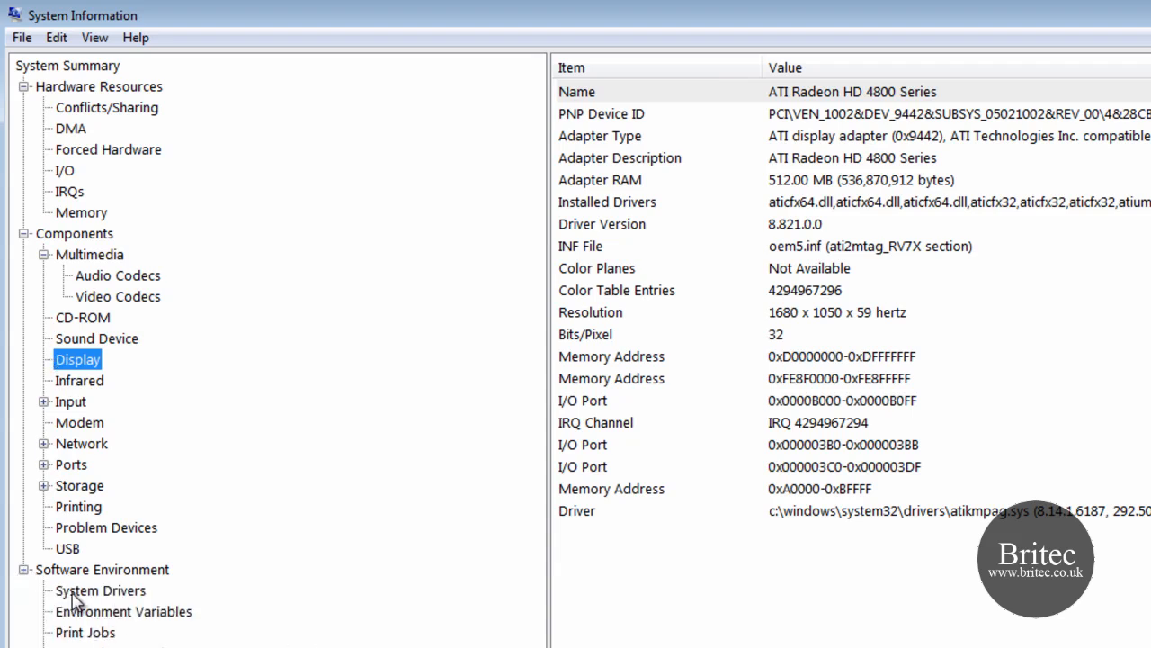
- Select System Drivers under Software Environment to list installed drivers
click(99, 590)
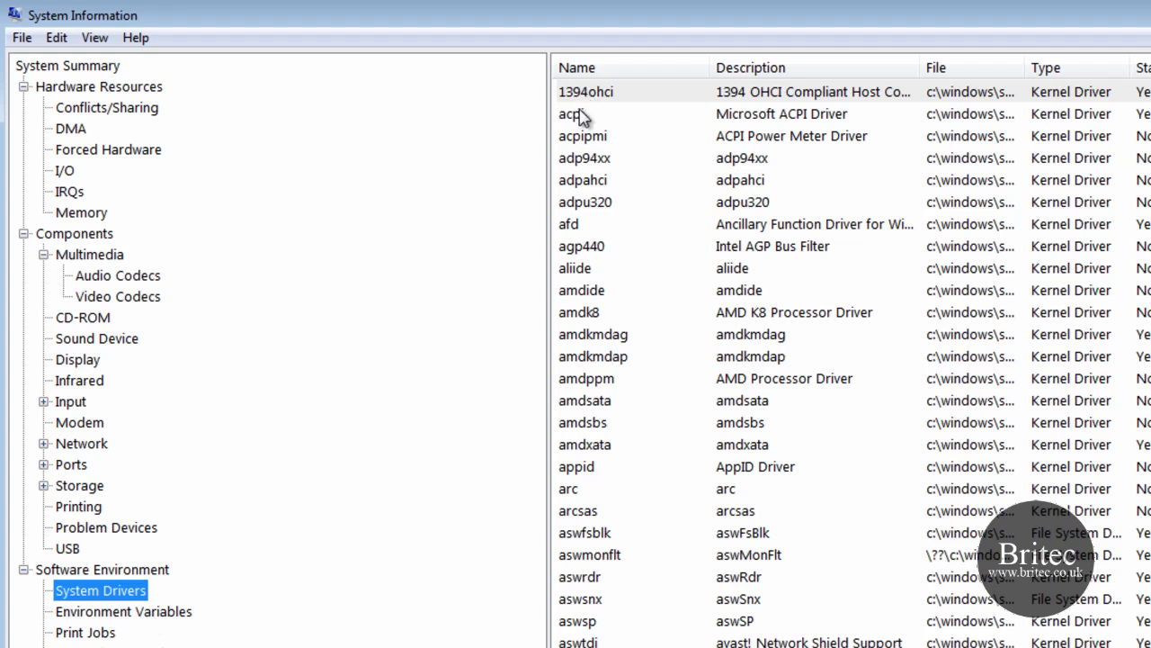
mouse_move(802, 56)
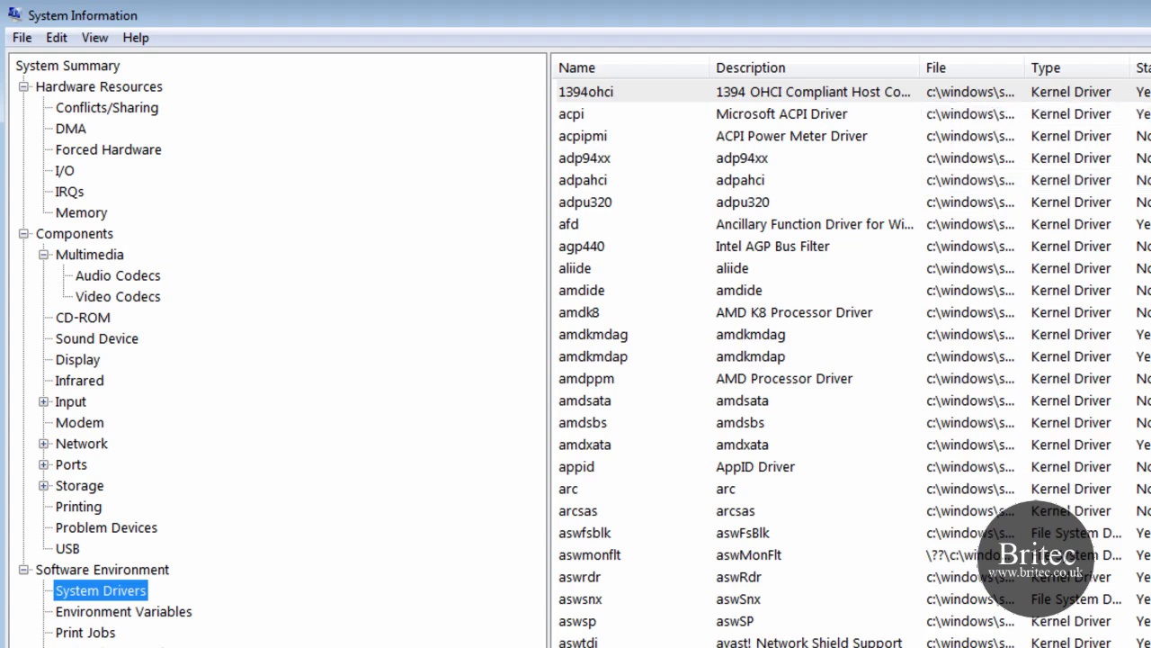
mouse_move(438, 608)
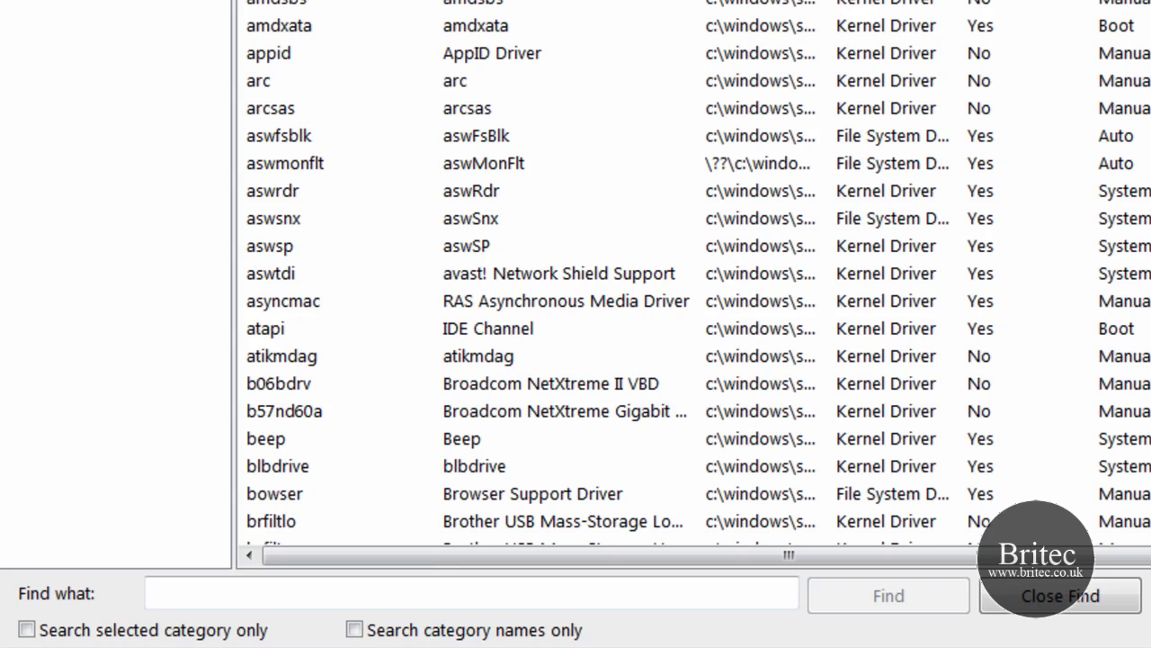
mouse_move(311, 627)
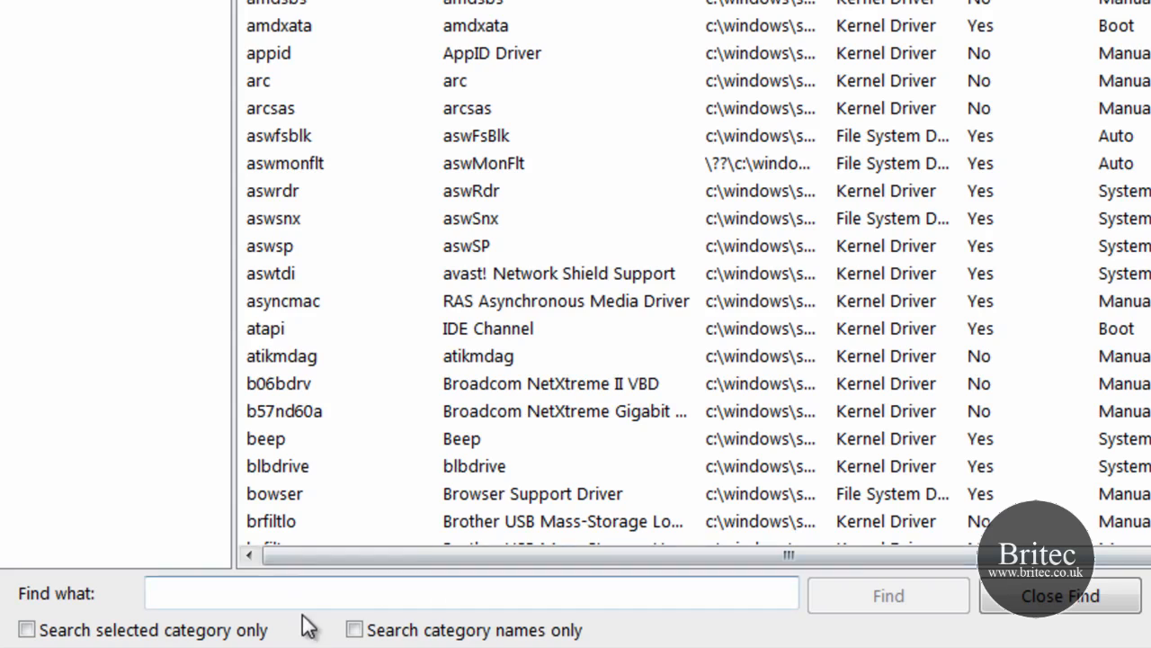
- Find 'bios', landing on the BIOS Version/Date entry in System Summary
click(342, 595)
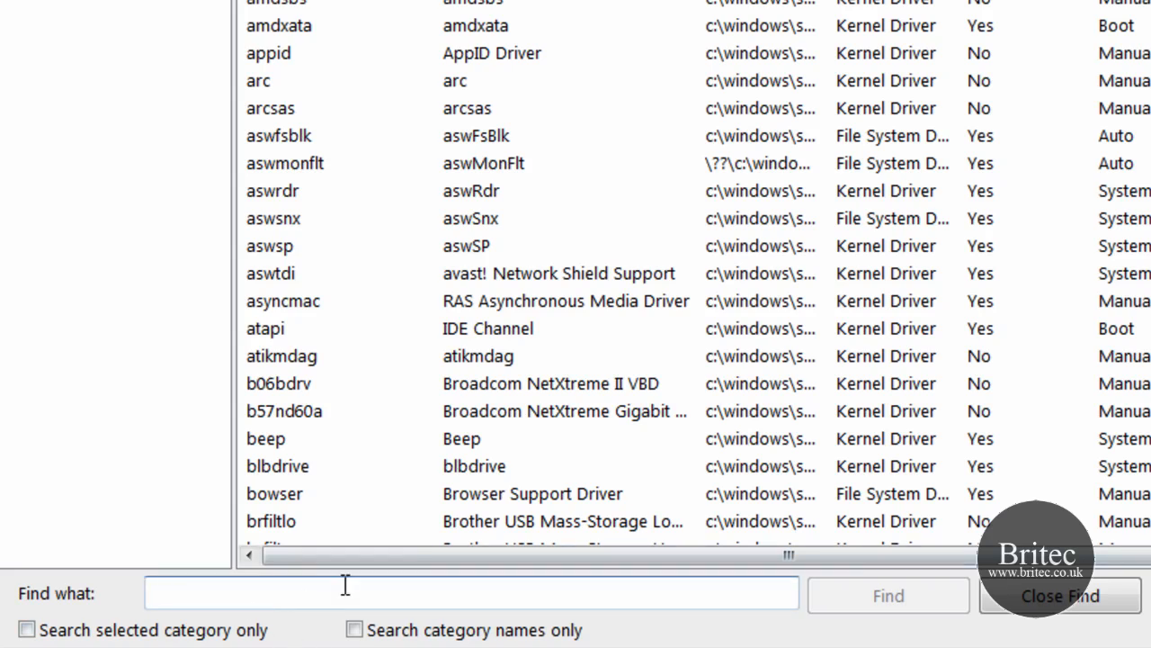
text(bios)
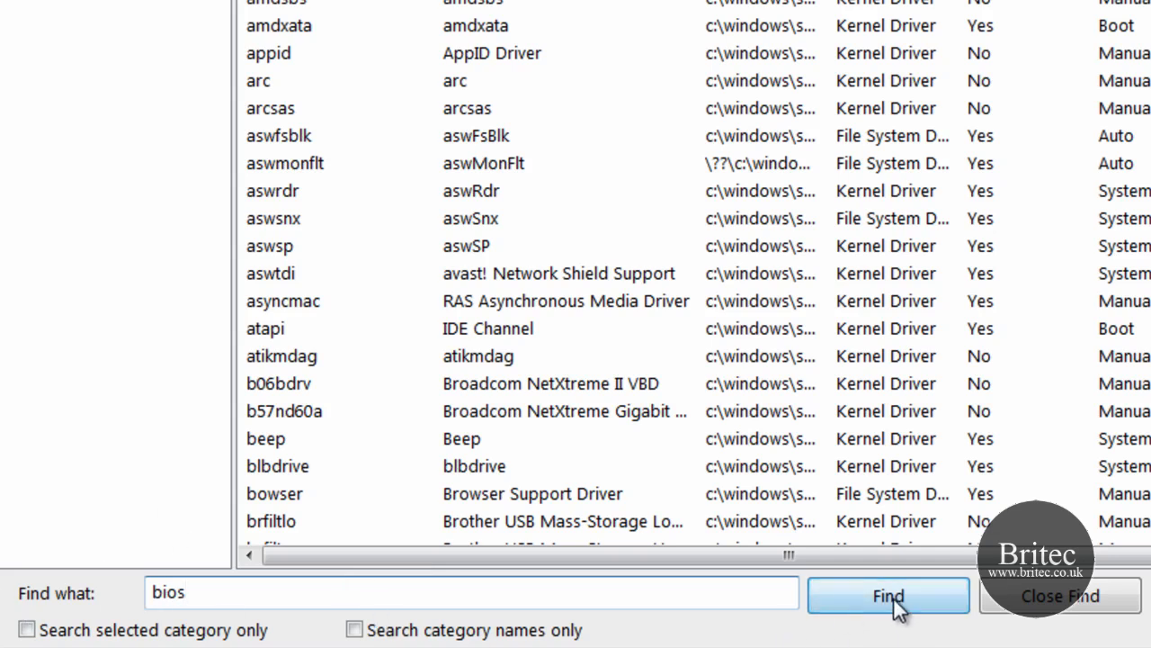
click(888, 597)
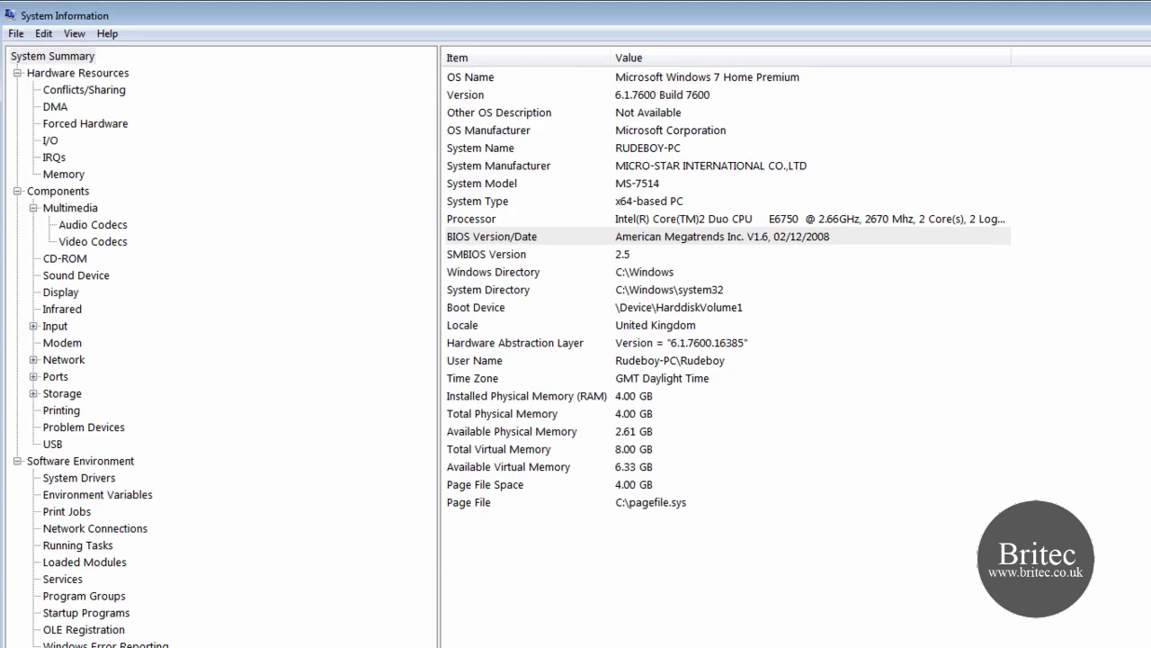
mouse_move(706, 260)
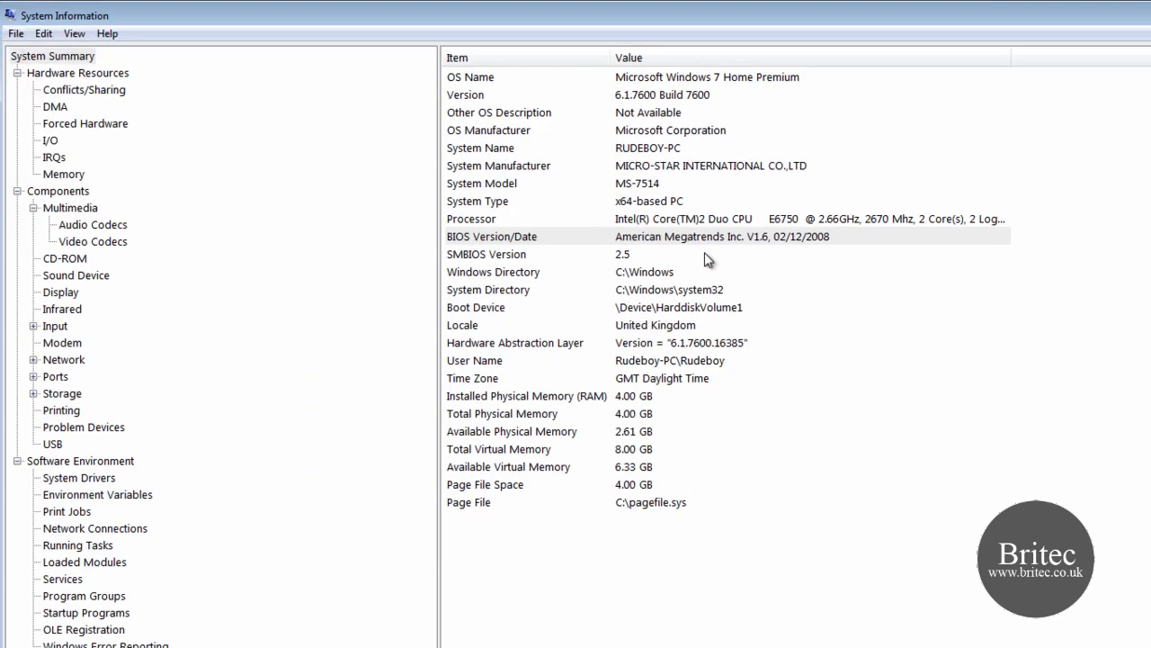
mouse_move(202, 144)
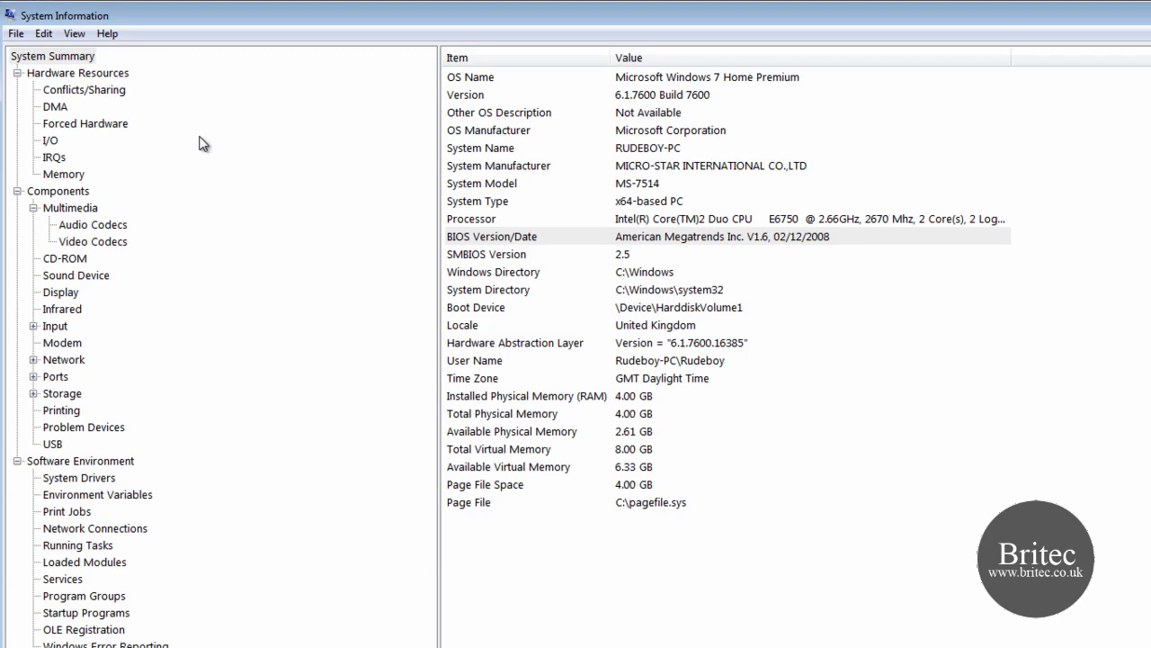
mouse_move(263, 138)
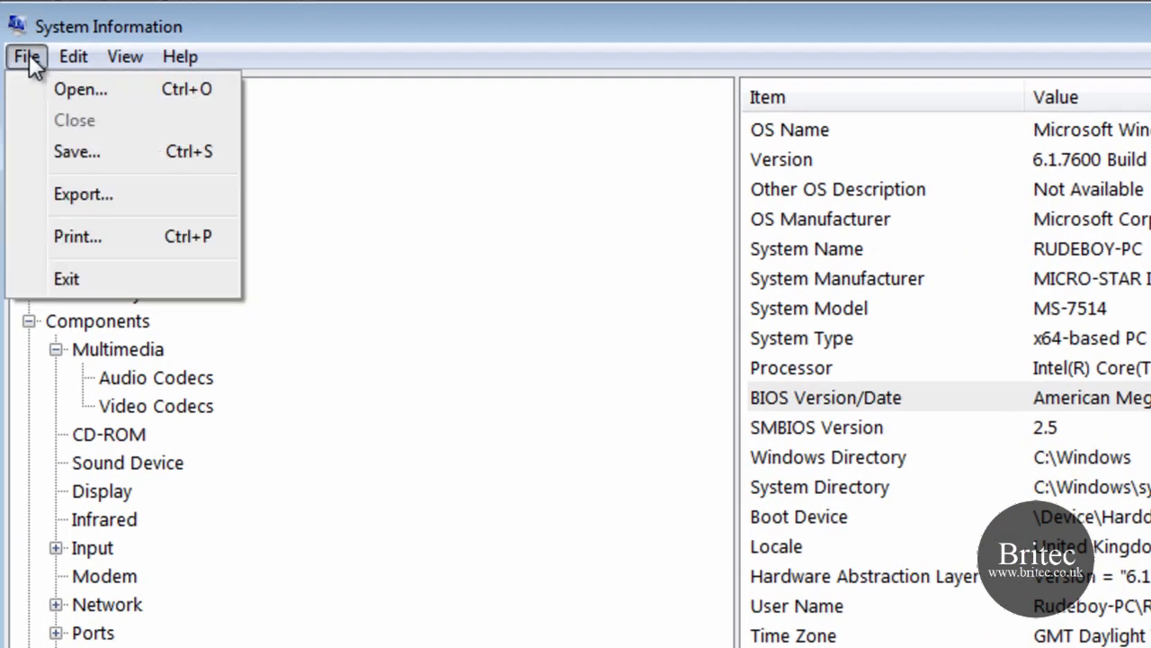
- Export the system report as text file 'computerinfo' on the desktop
click(82, 194)
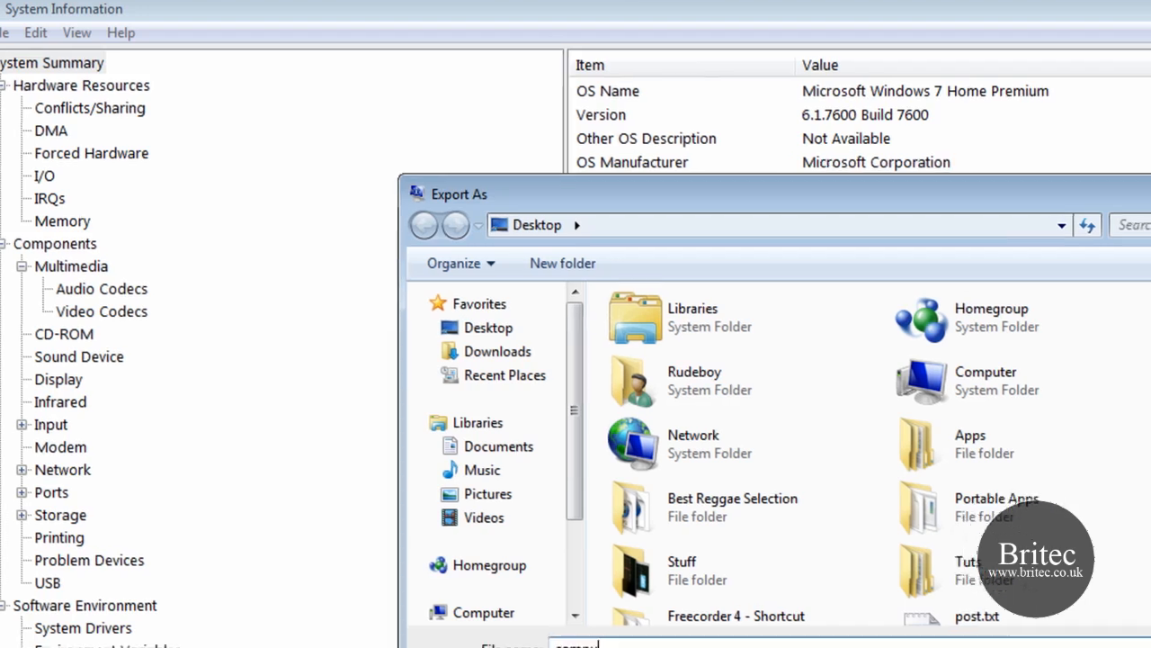
text(computerinf)
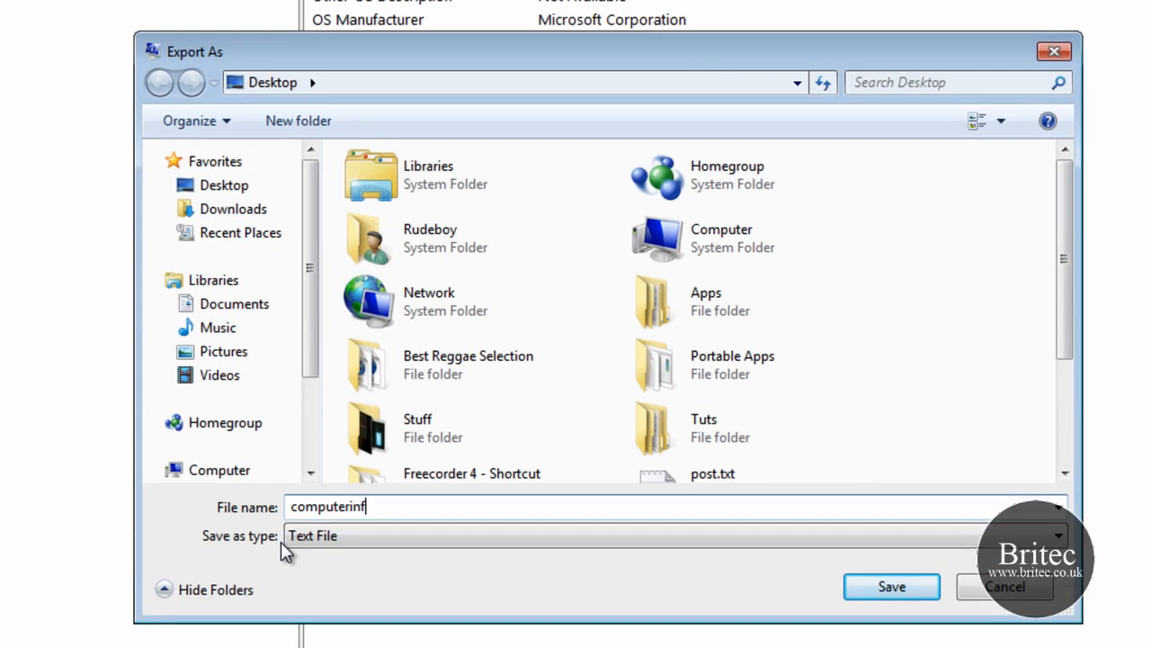
click(891, 586)
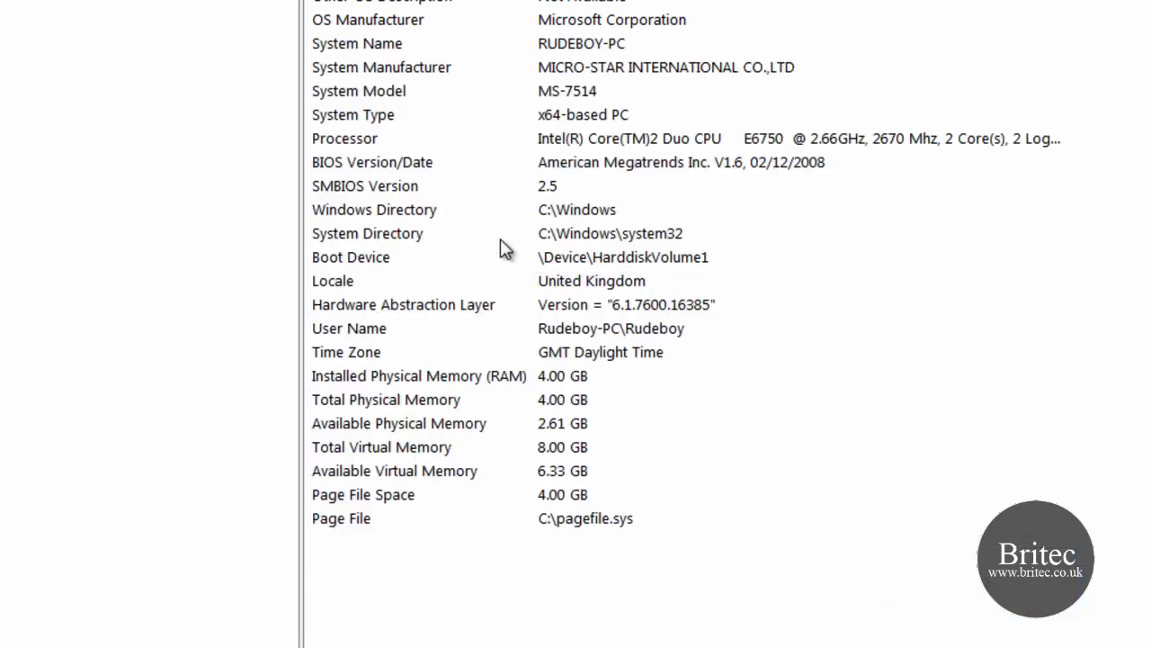
mouse_move(620, 207)
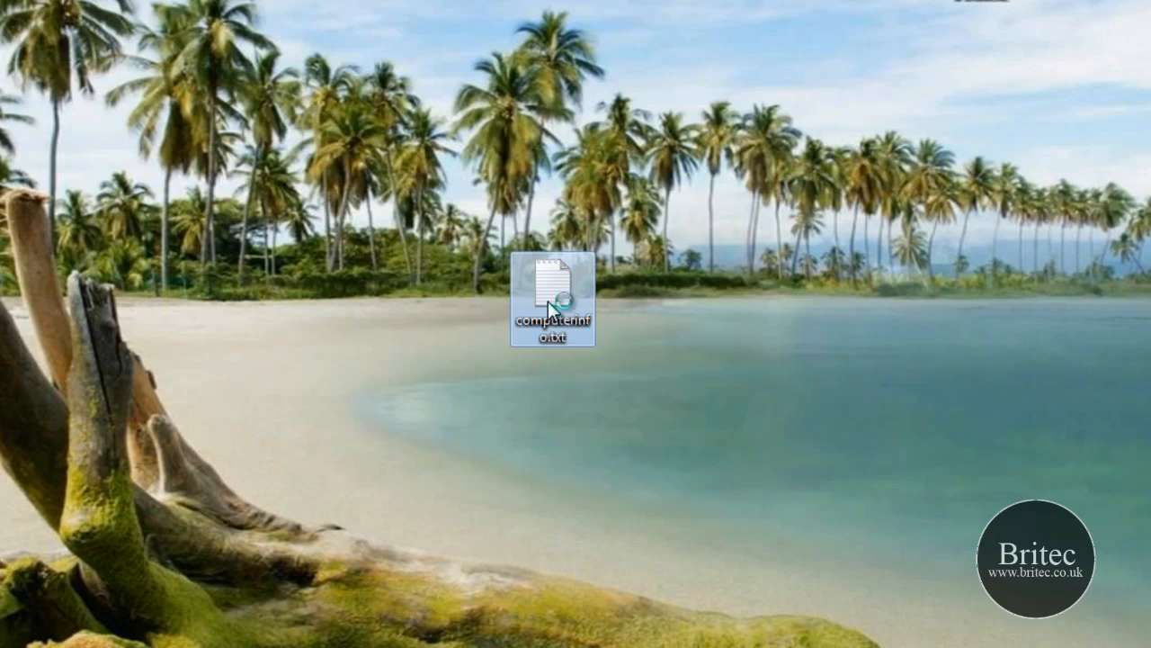
- Open computerinfo.txt from the desktop in Notepad and scroll through the report
double_click(551, 290)
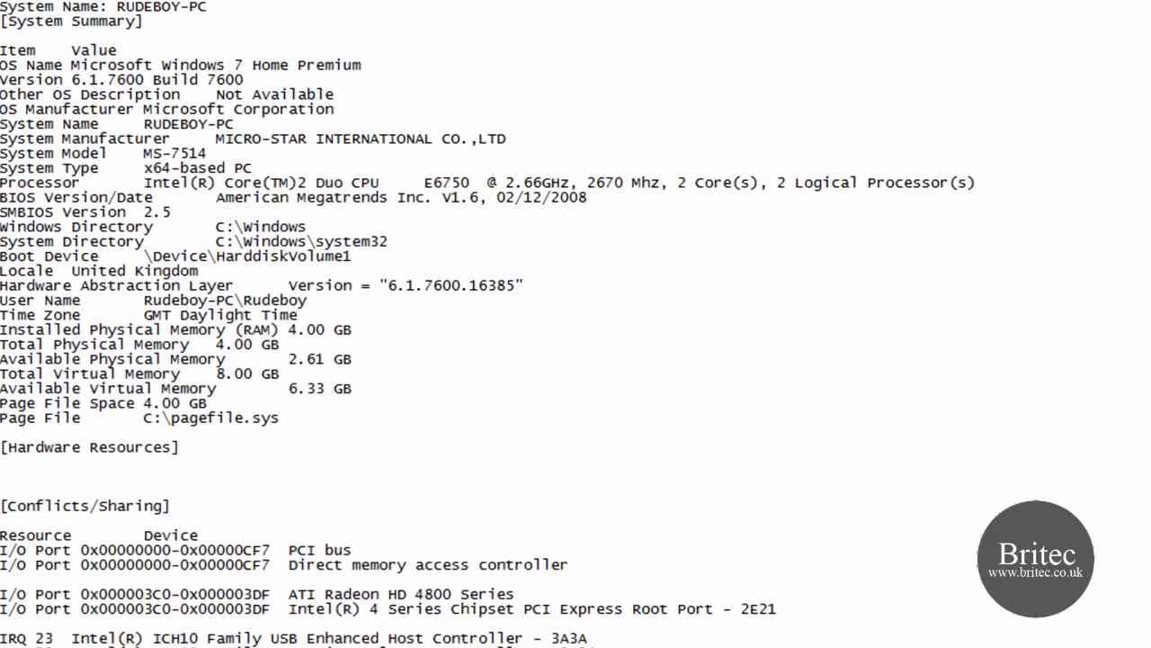
scroll(down, 3)
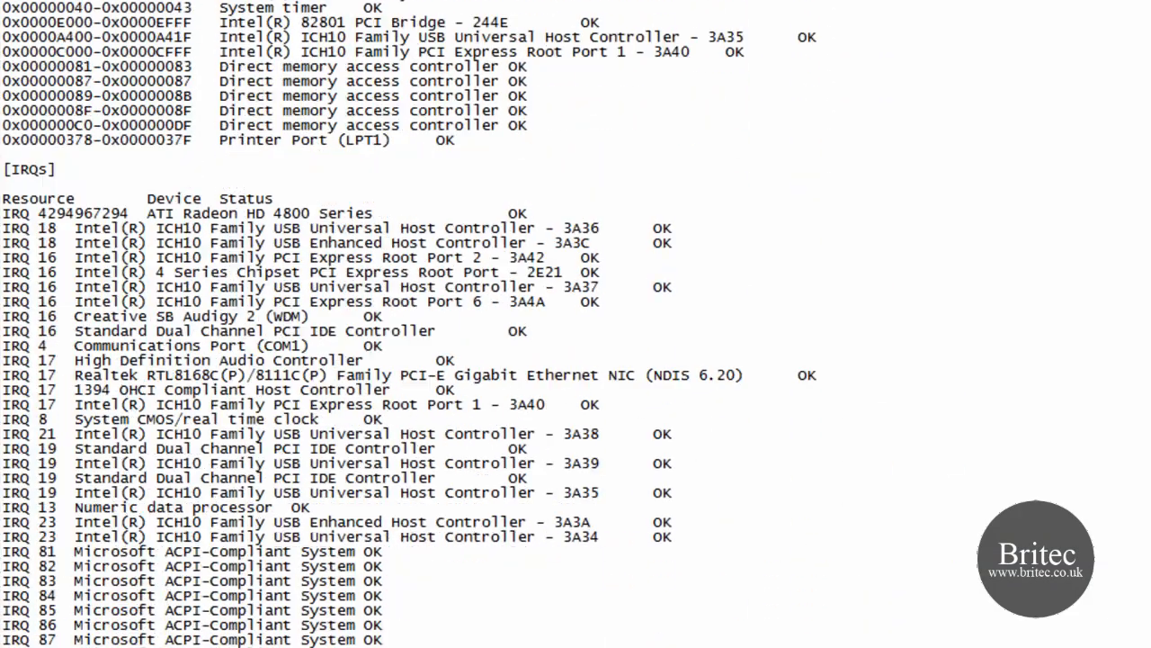
scroll(down, 3)
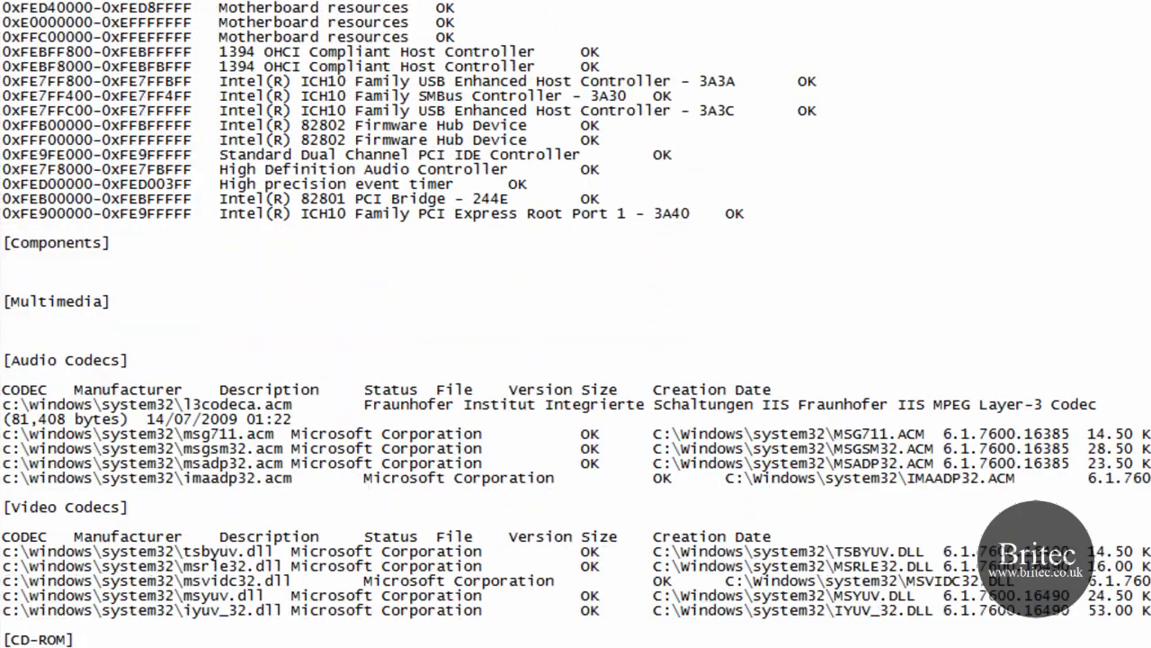
mouse_move(297, 551)
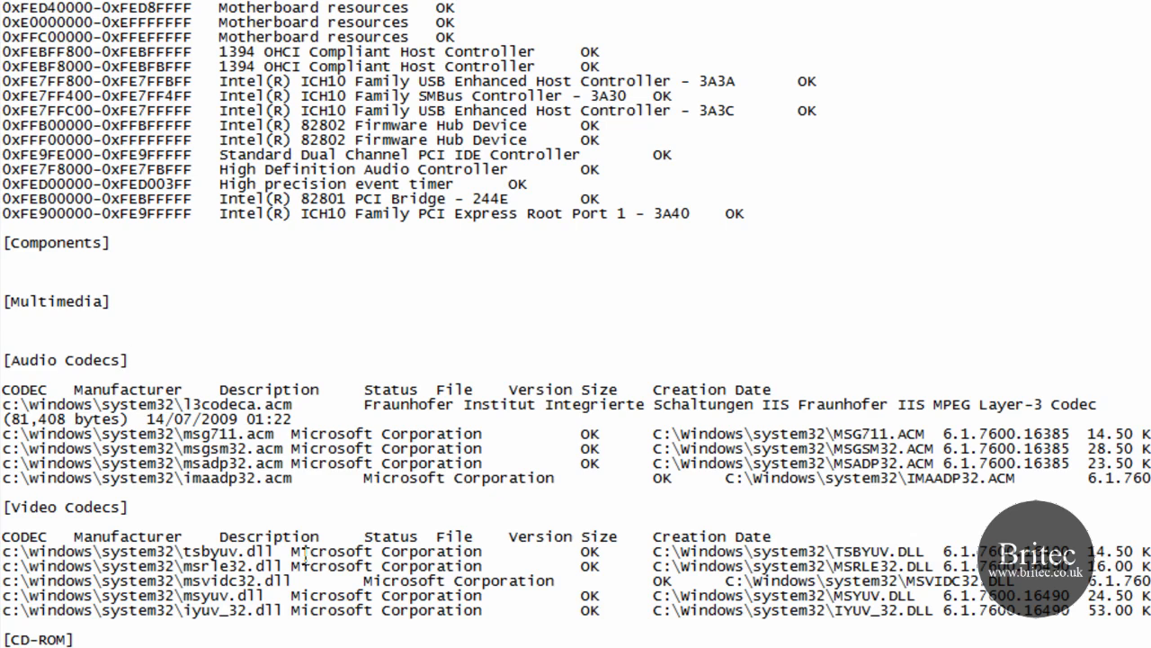
mouse_move(706, 612)
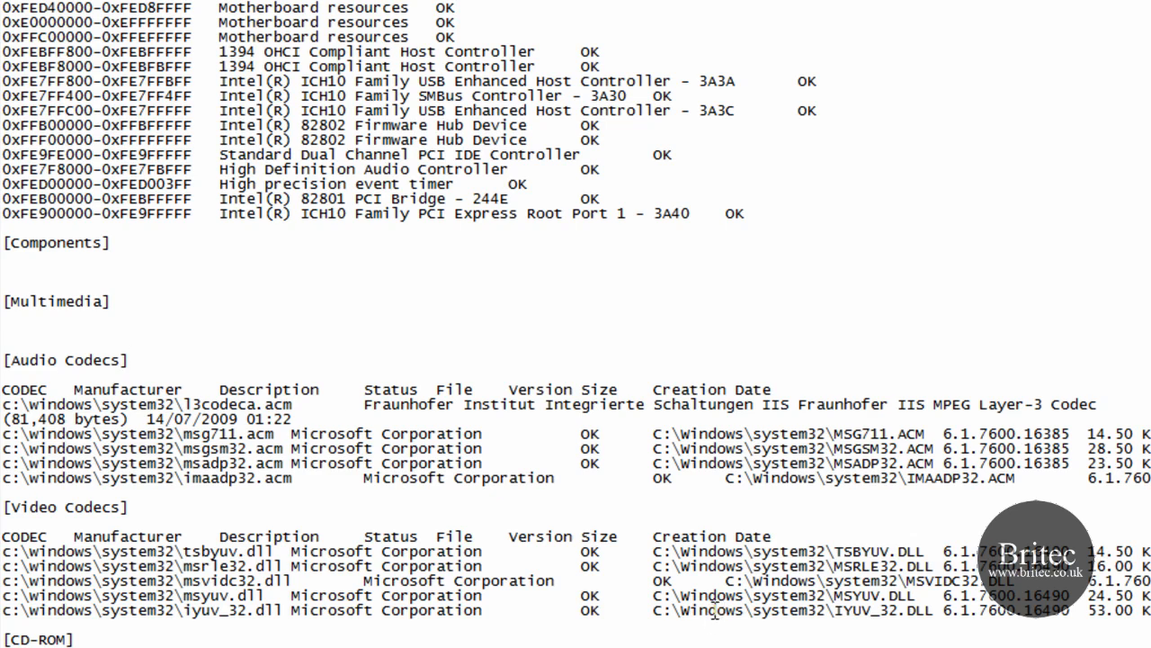
scroll(down, 3)
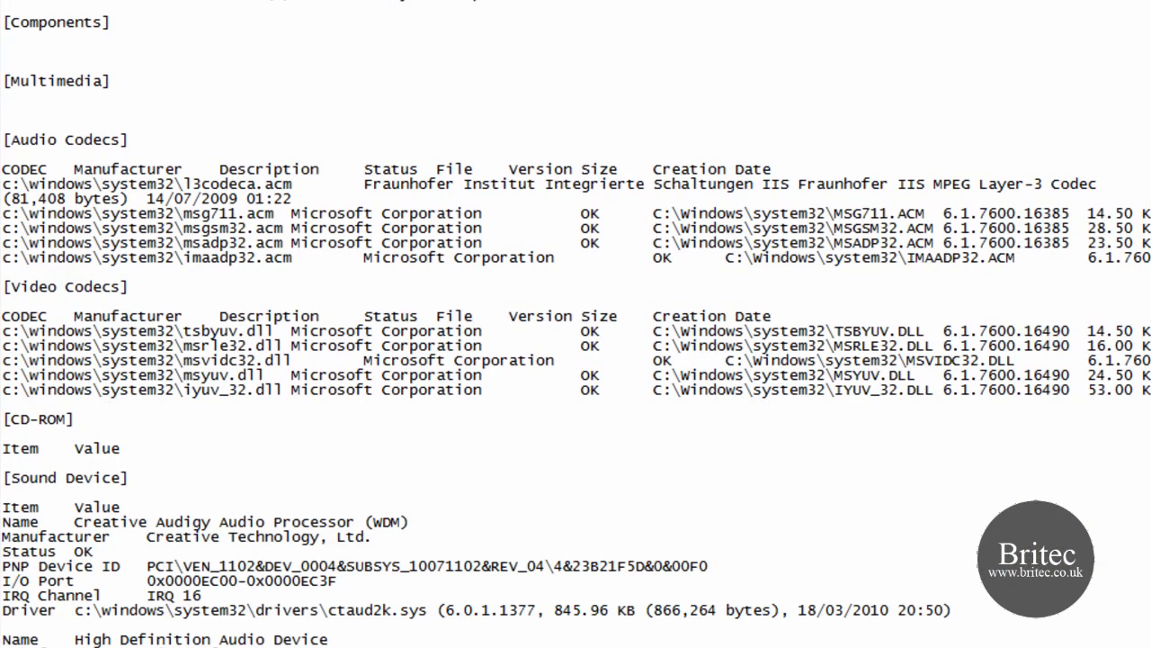
scroll(down, 3)
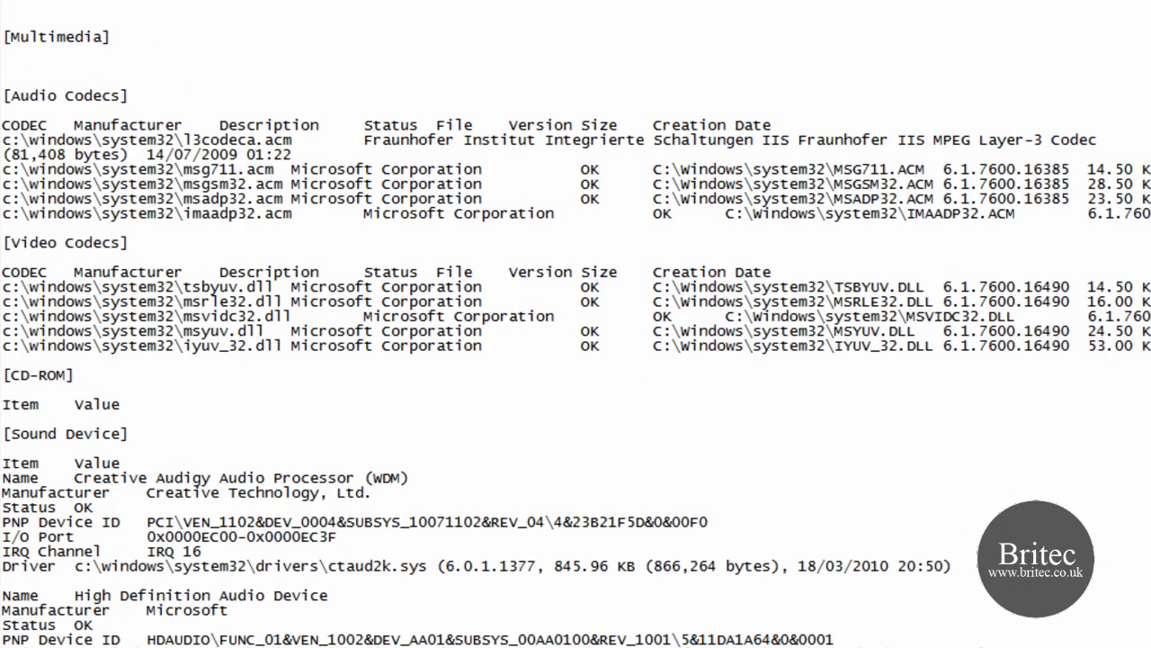
scroll(down, 3)
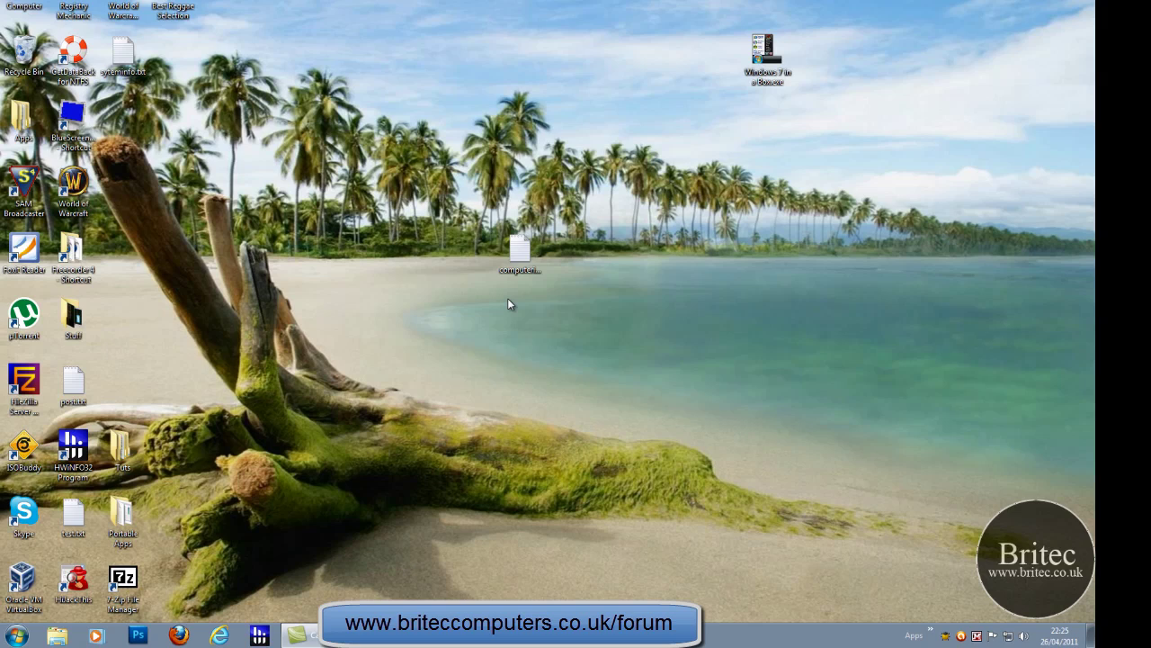
mouse_move(523, 314)
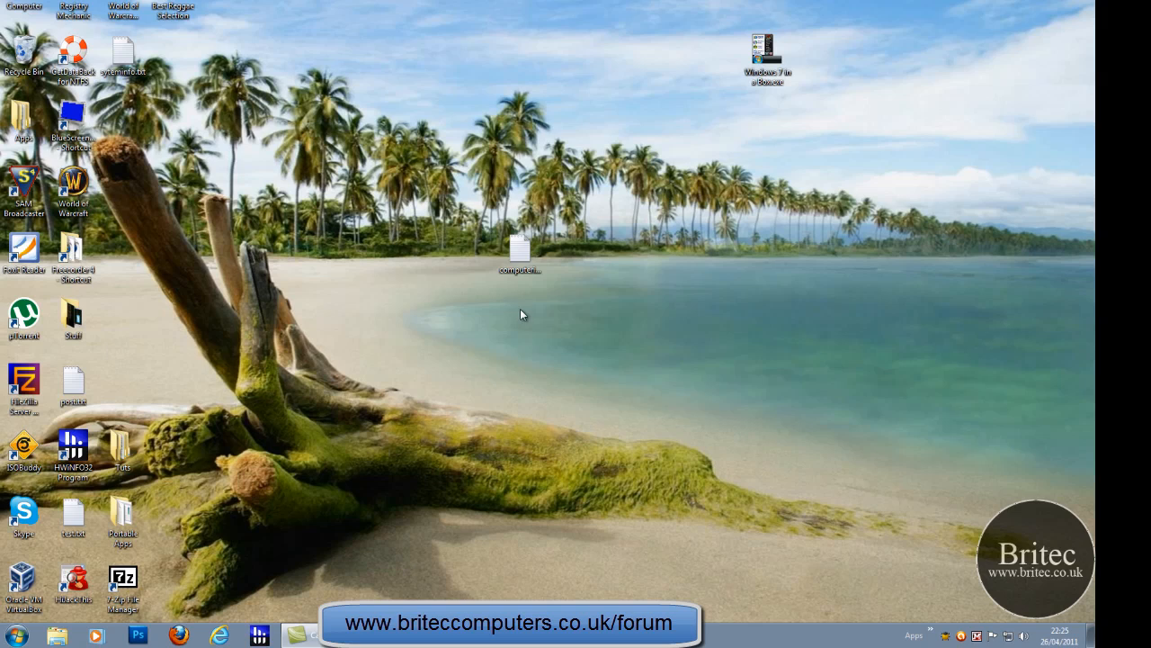